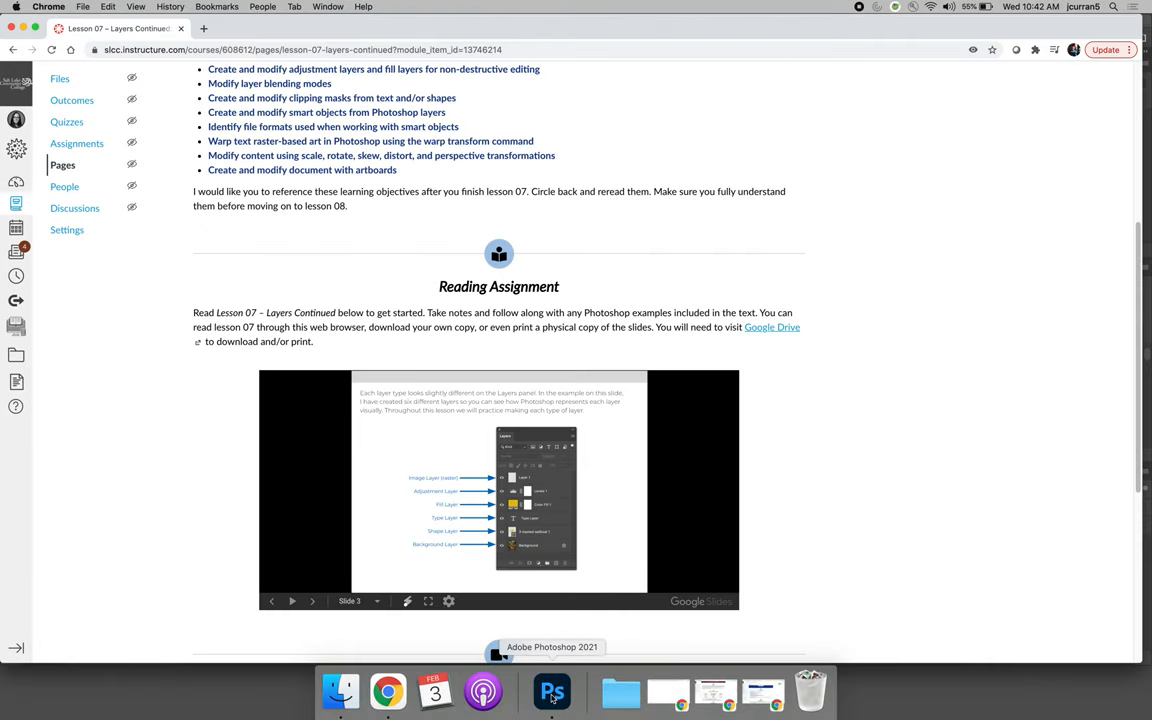
- Switch from Chrome to Photoshop to show the canyon photo document
left_click(552, 691)
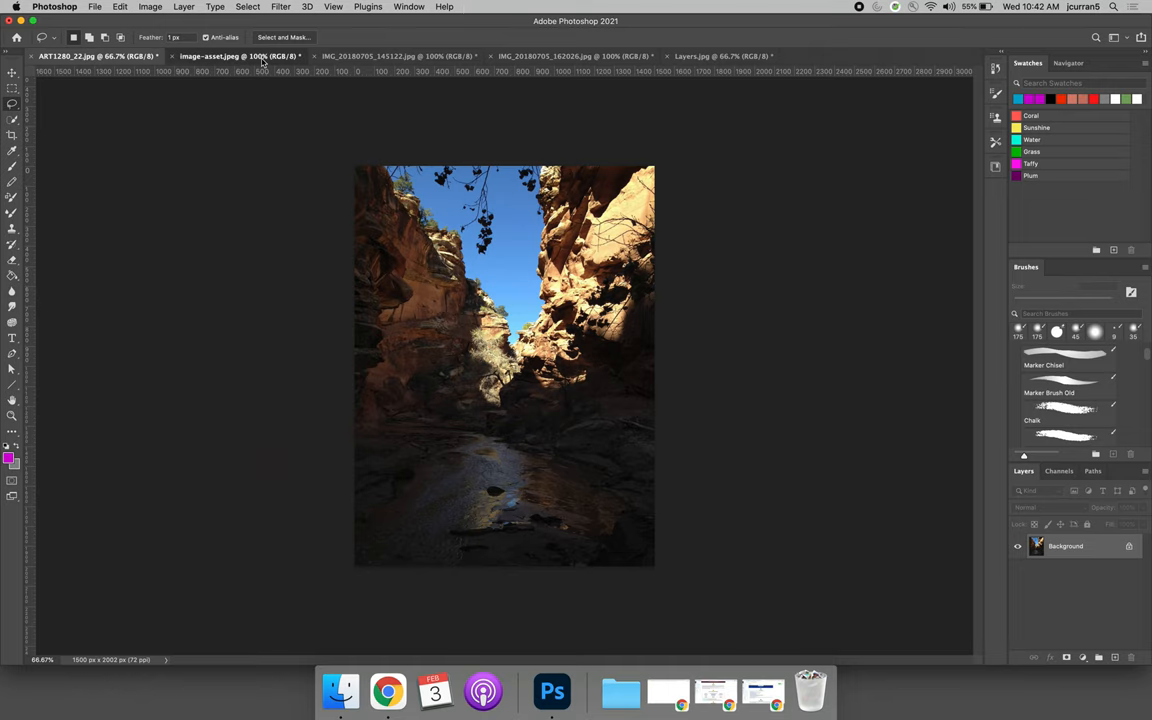
- Browse the rocky landscape and red rock photos, then return to the canyon photo
left_click(398, 57)
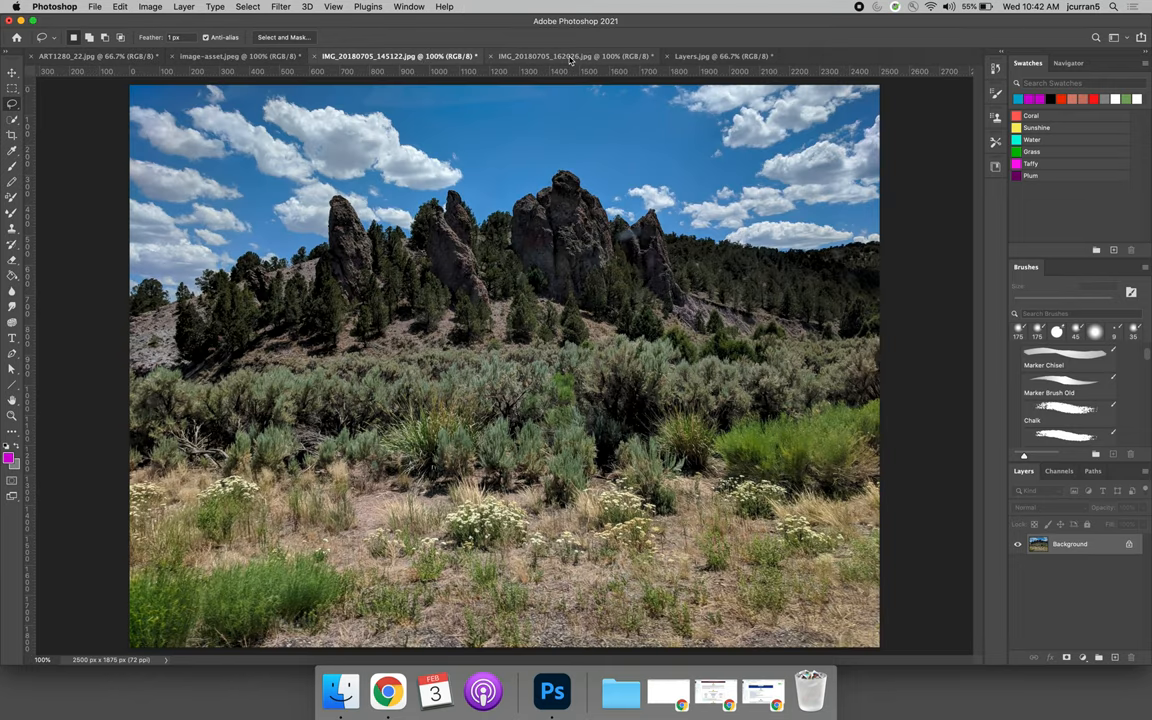
left_click(718, 55)
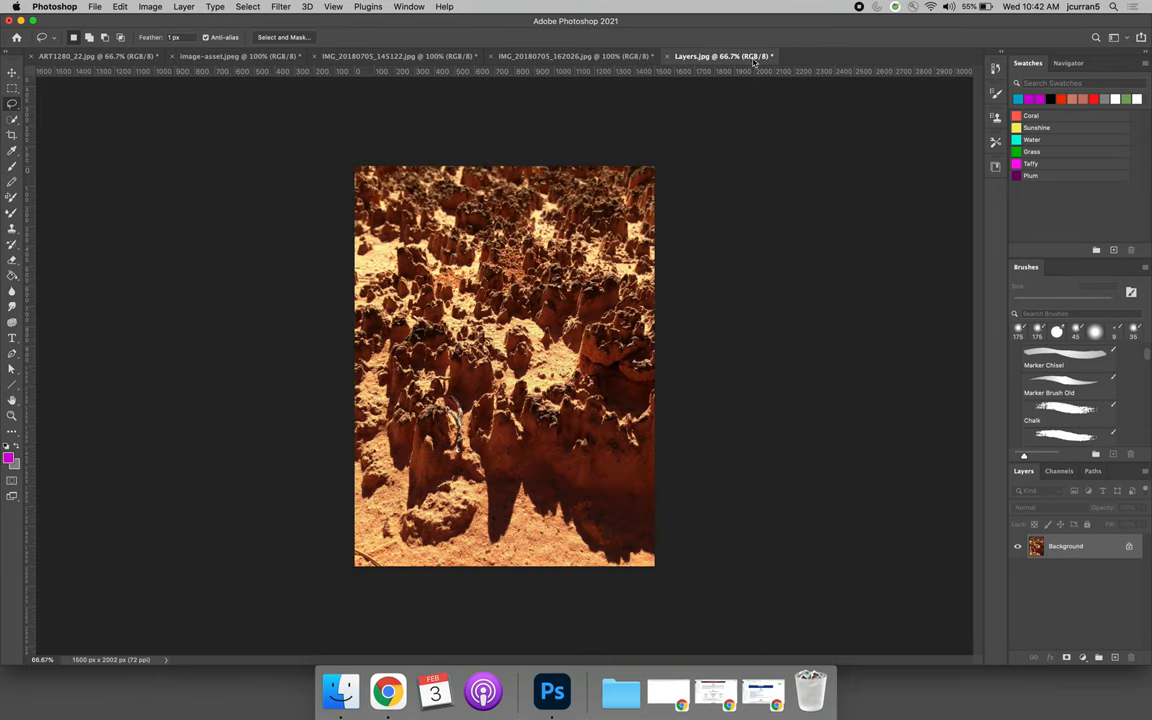
mouse_move(753, 56)
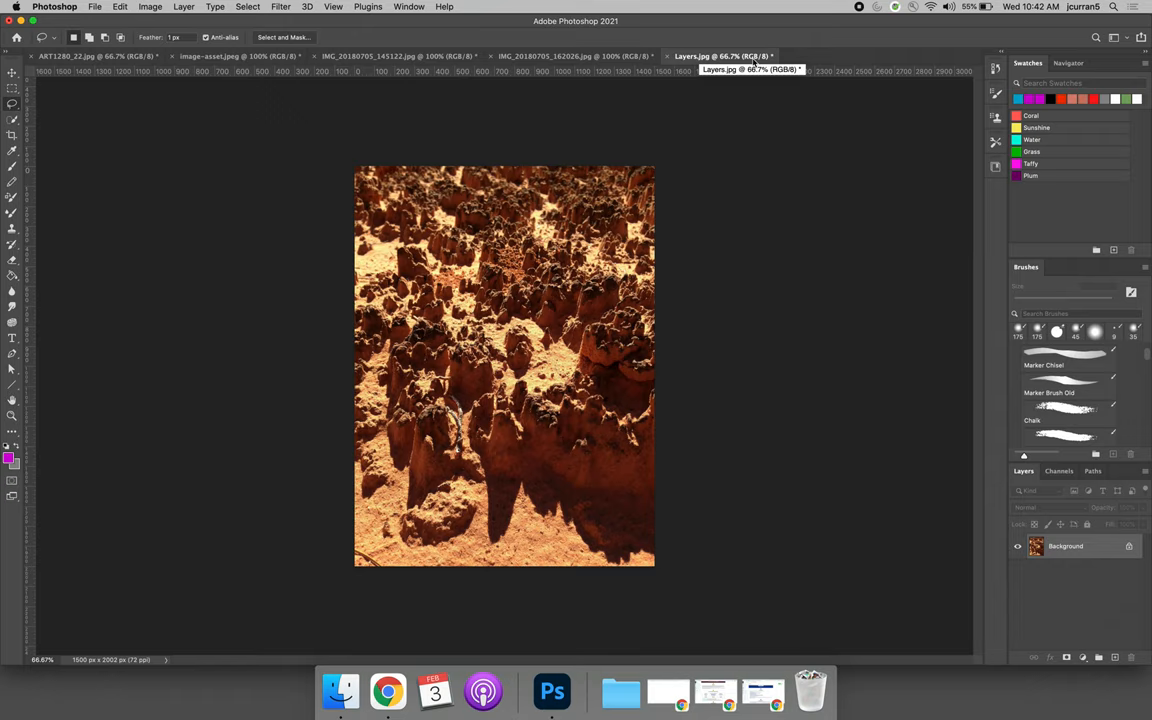
left_click(75, 57)
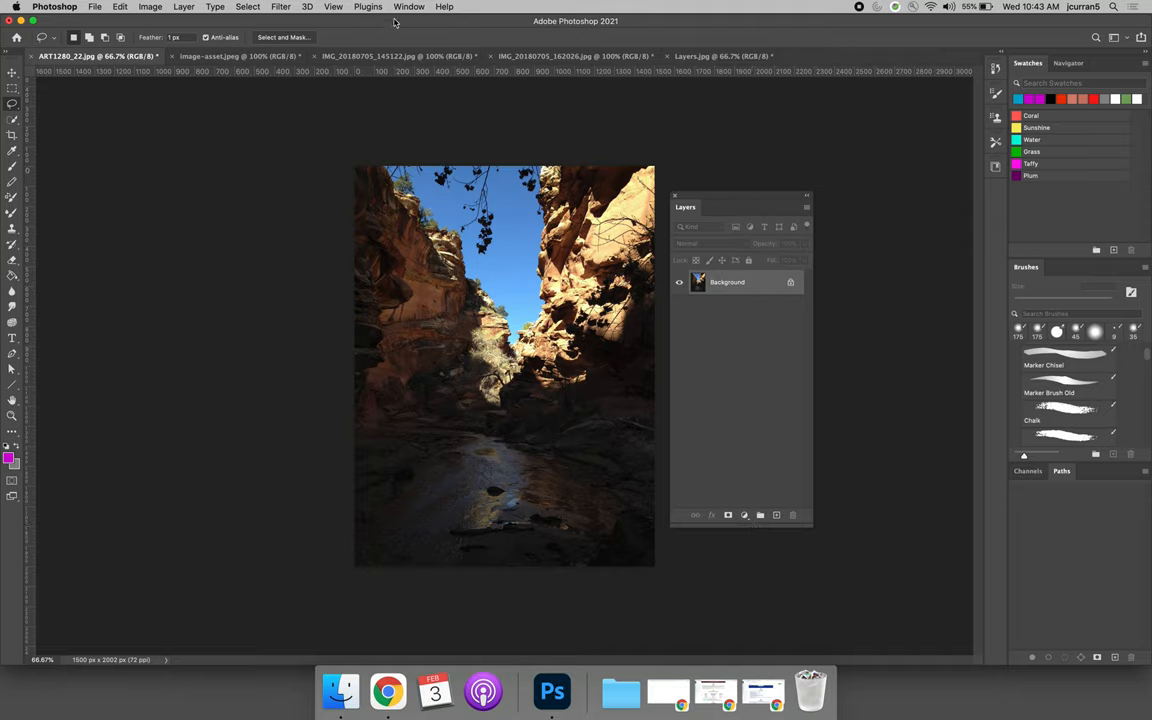
- Open the Window menu's panel list and dismiss it without changes
left_click(410, 6)
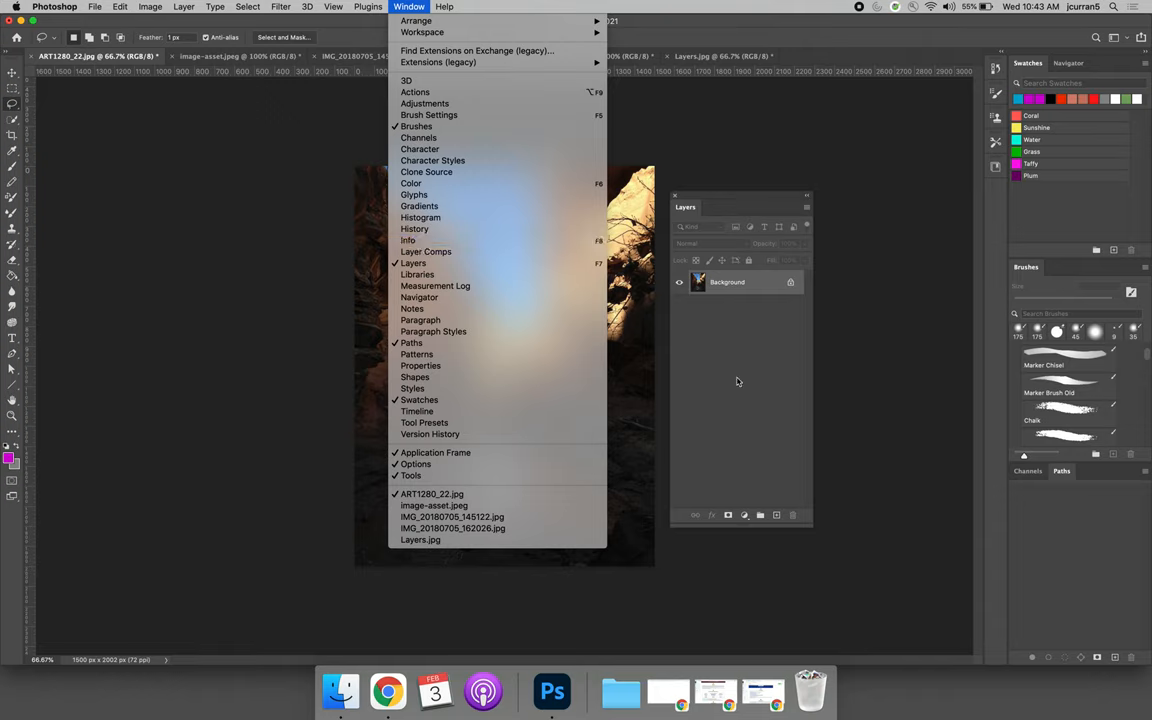
left_click(738, 382)
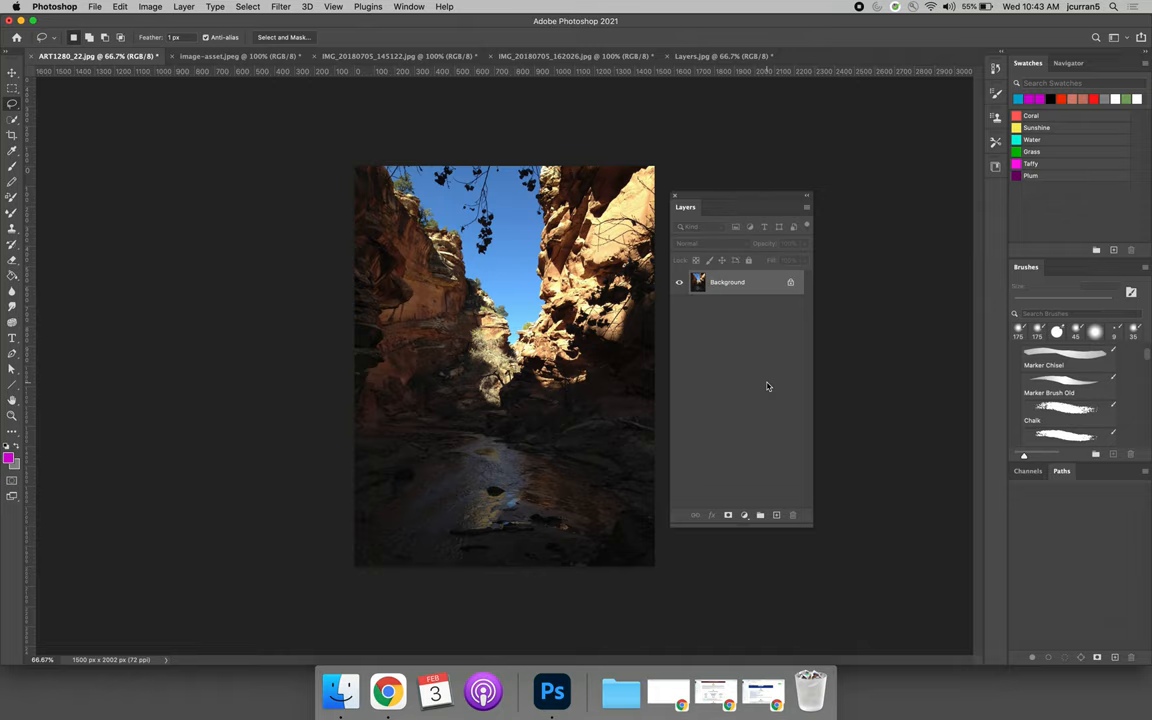
mouse_move(794, 311)
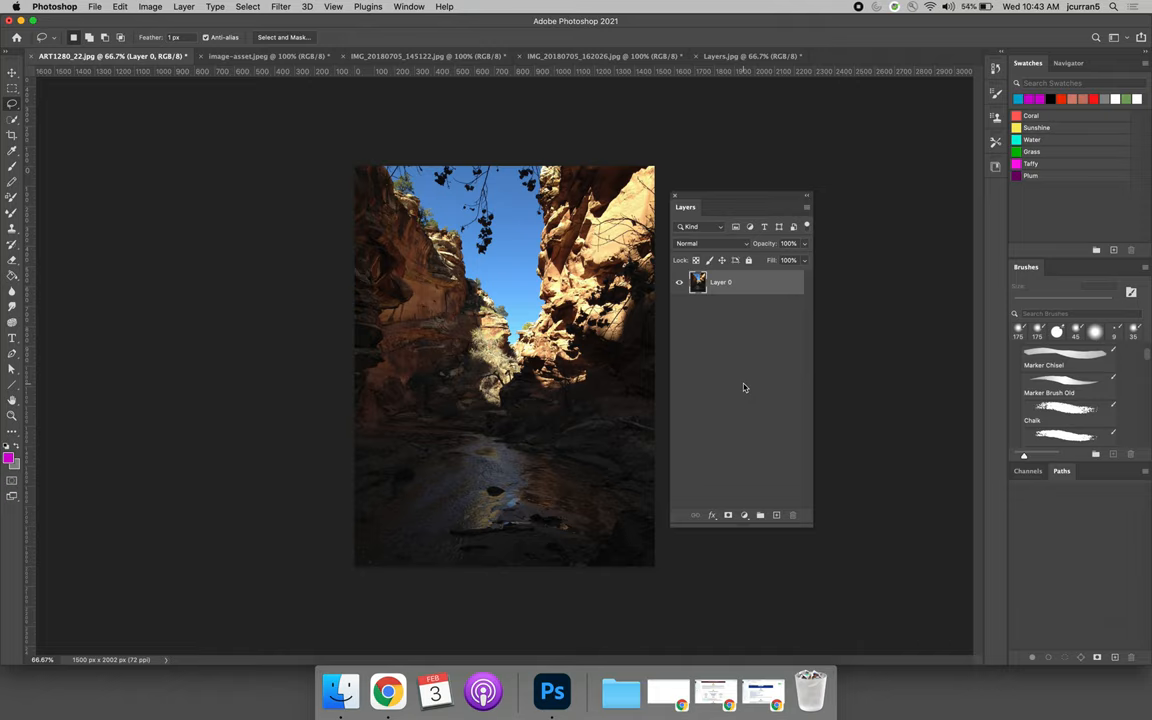
mouse_move(770, 488)
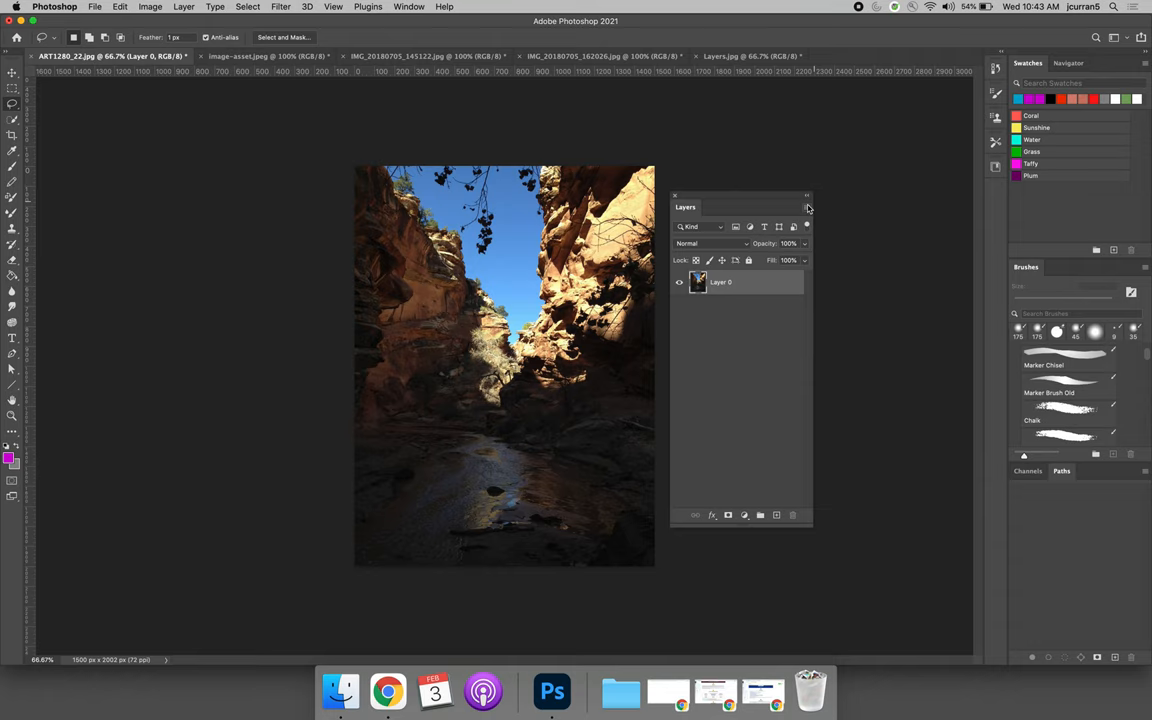
- Create a blank Layer 1 above Layer 0 through the Layers panel menu
left_click(807, 207)
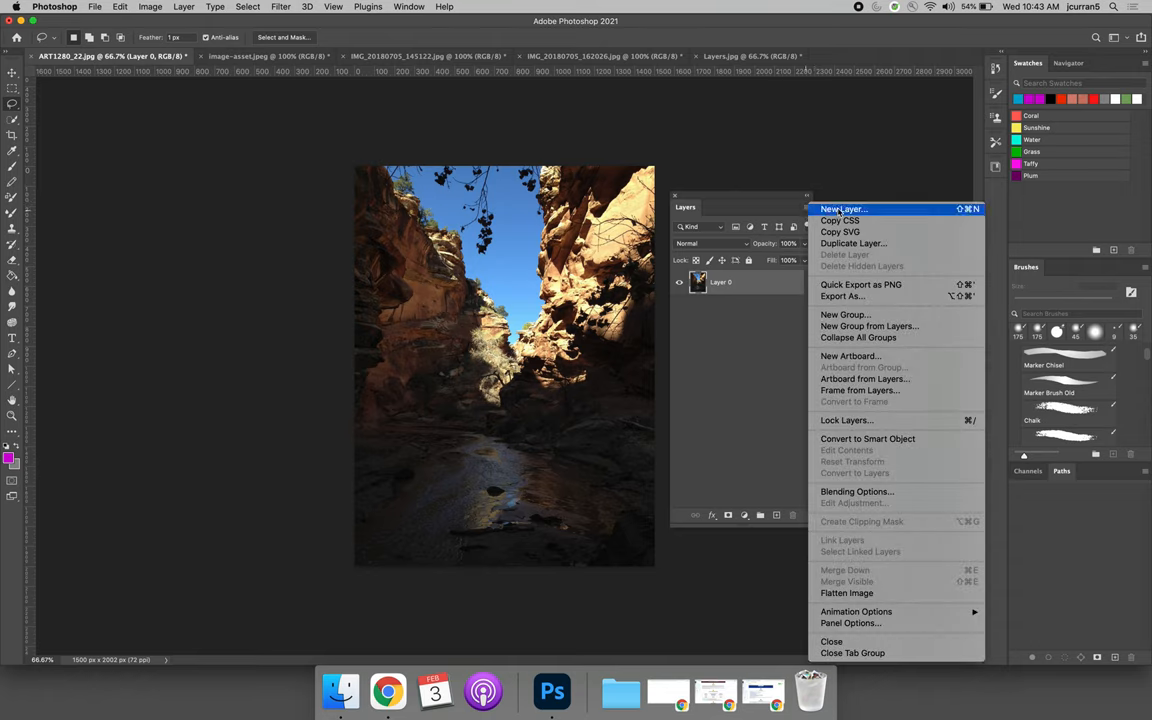
left_click(843, 209)
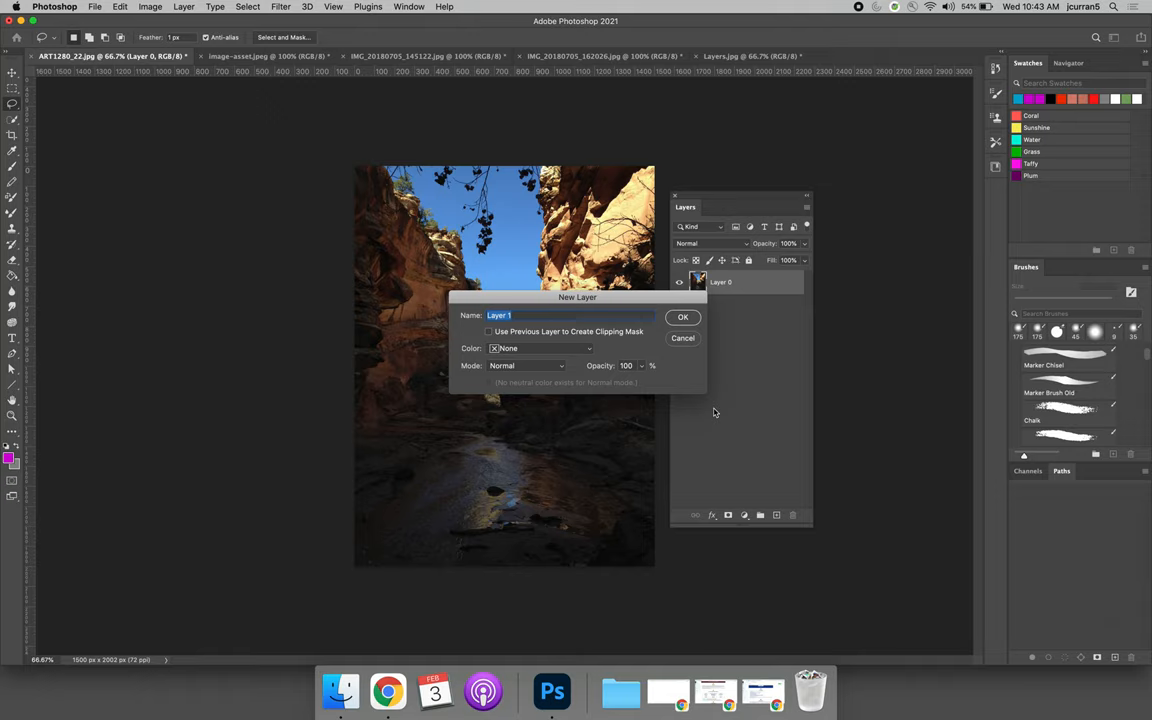
left_click(683, 317)
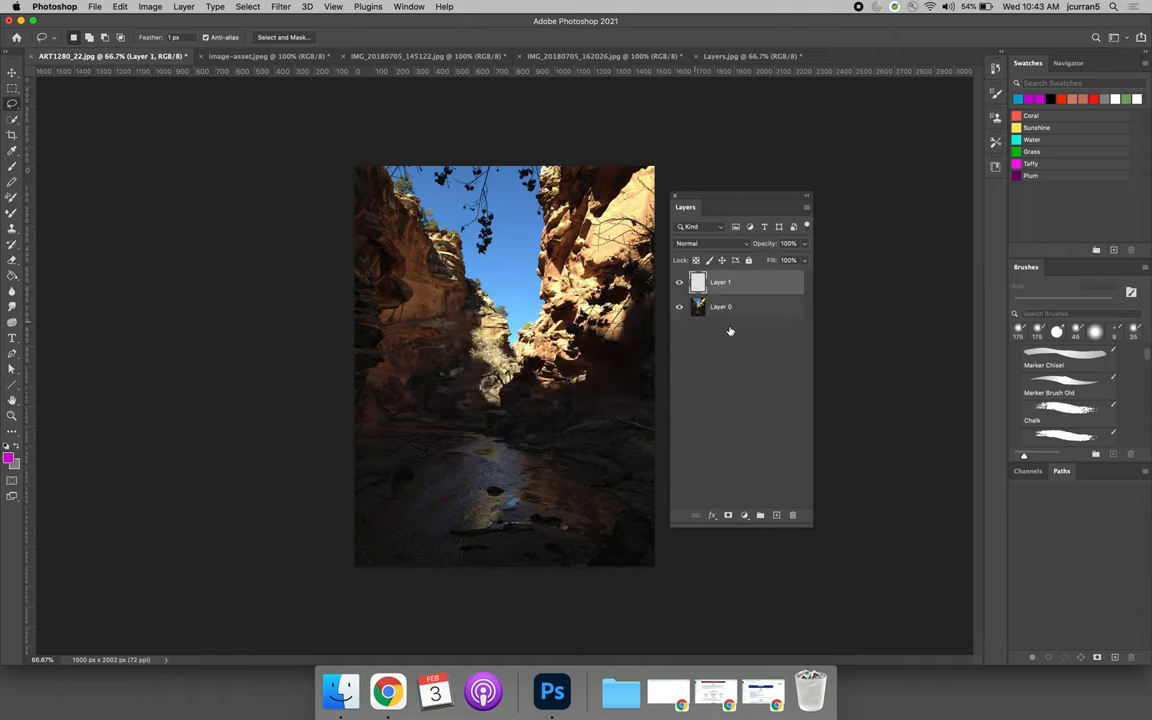
mouse_move(763, 355)
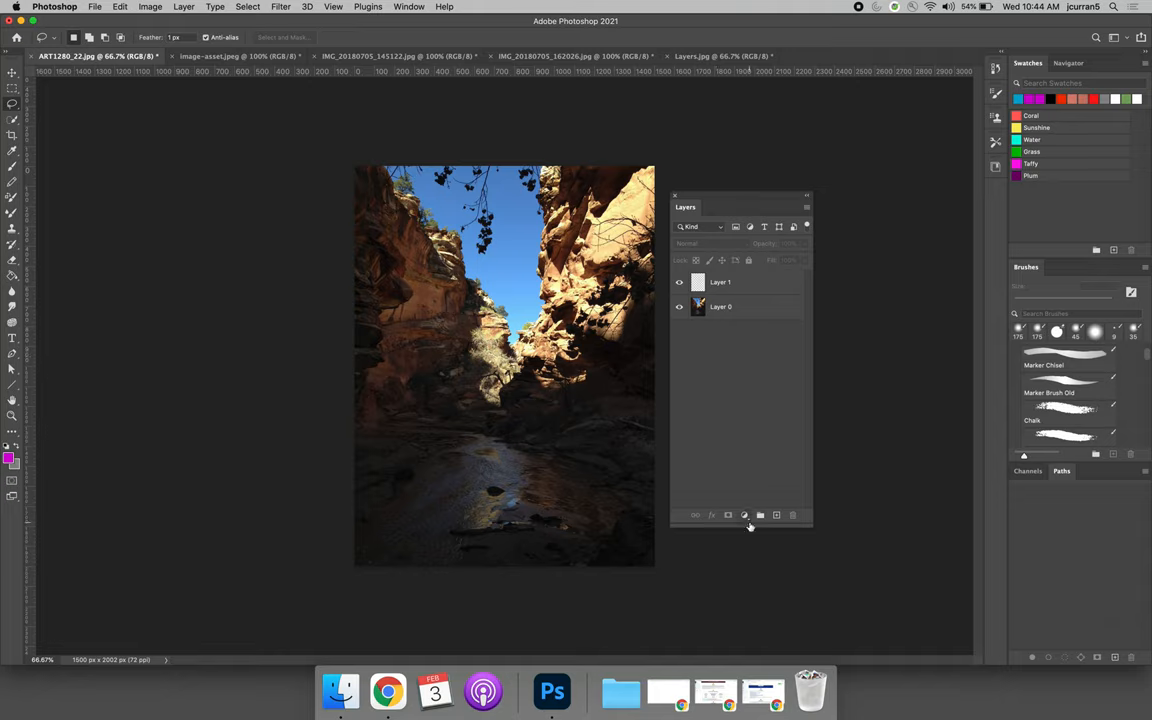
mouse_move(745, 515)
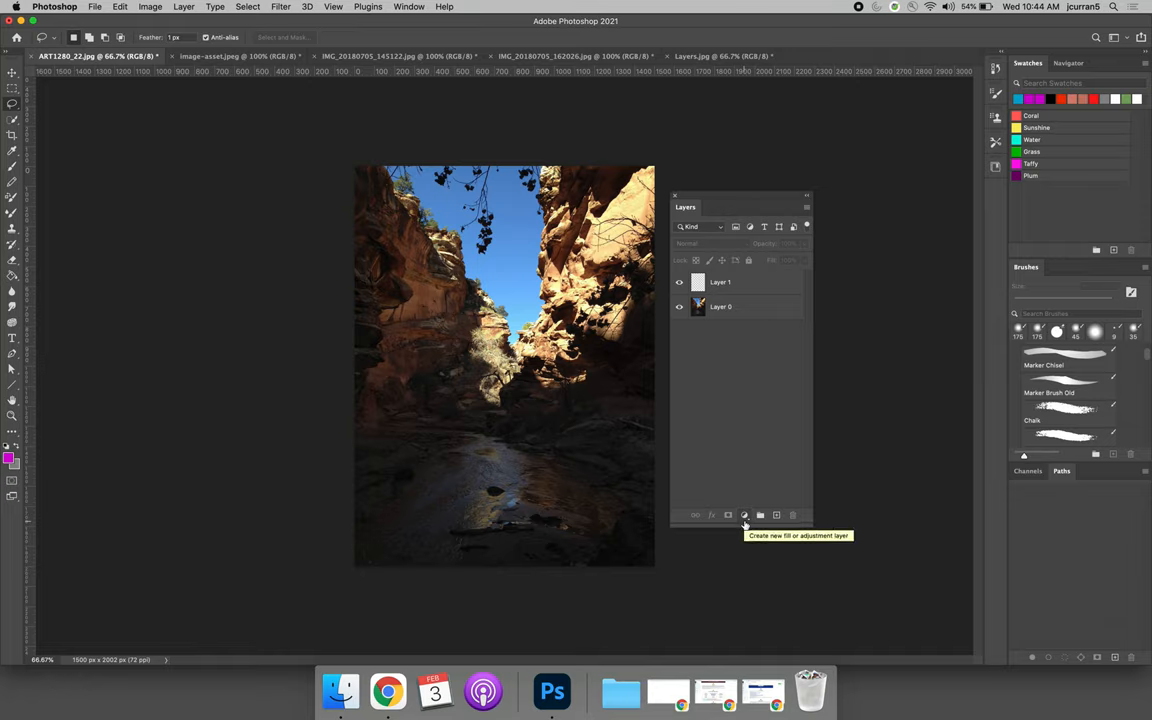
- Add a green Solid Color fill layer, Color Fill 1
left_click(745, 514)
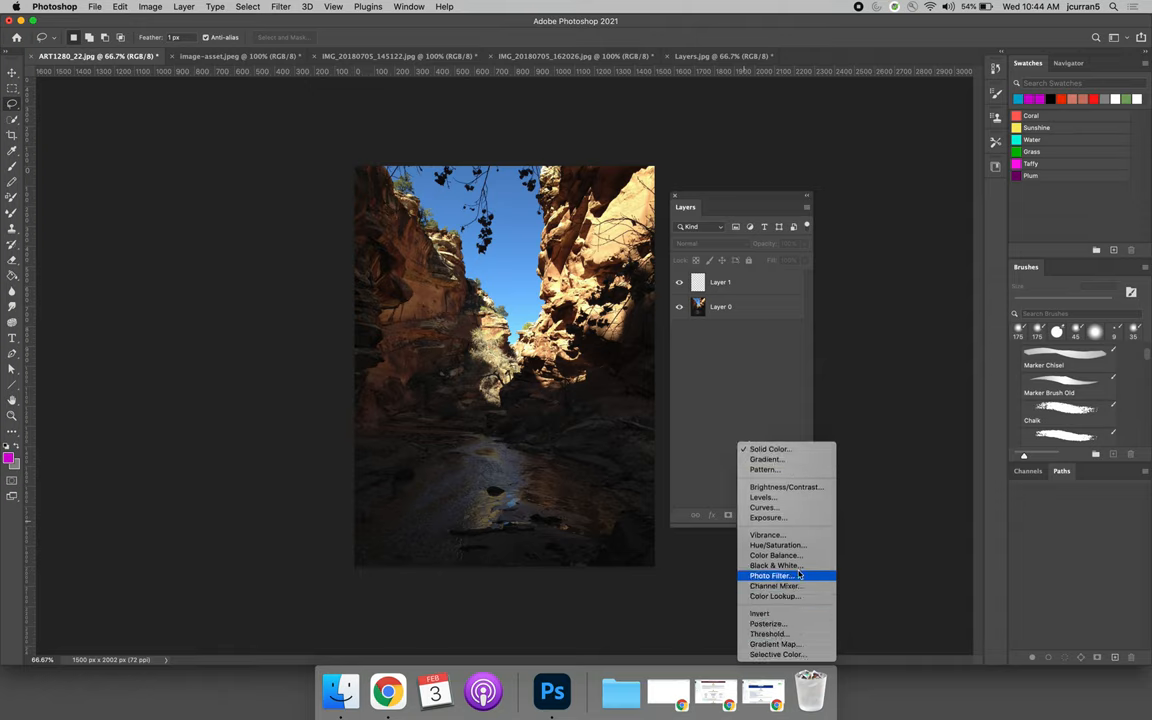
mouse_move(804, 529)
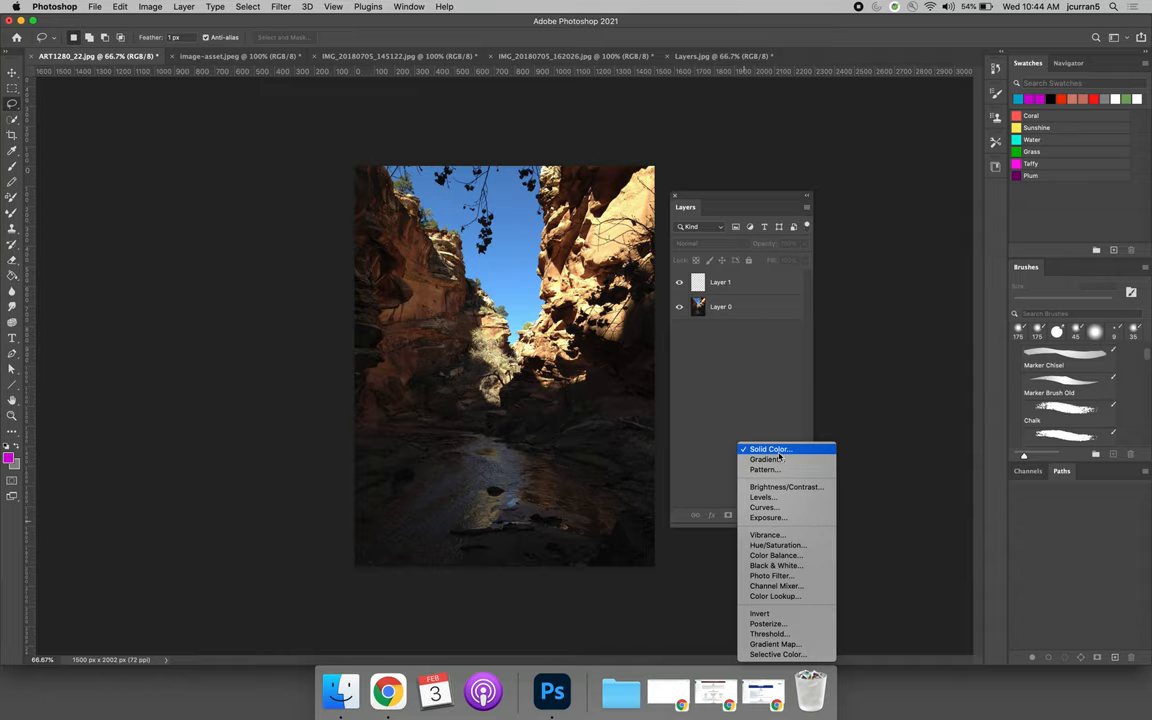
mouse_move(765, 448)
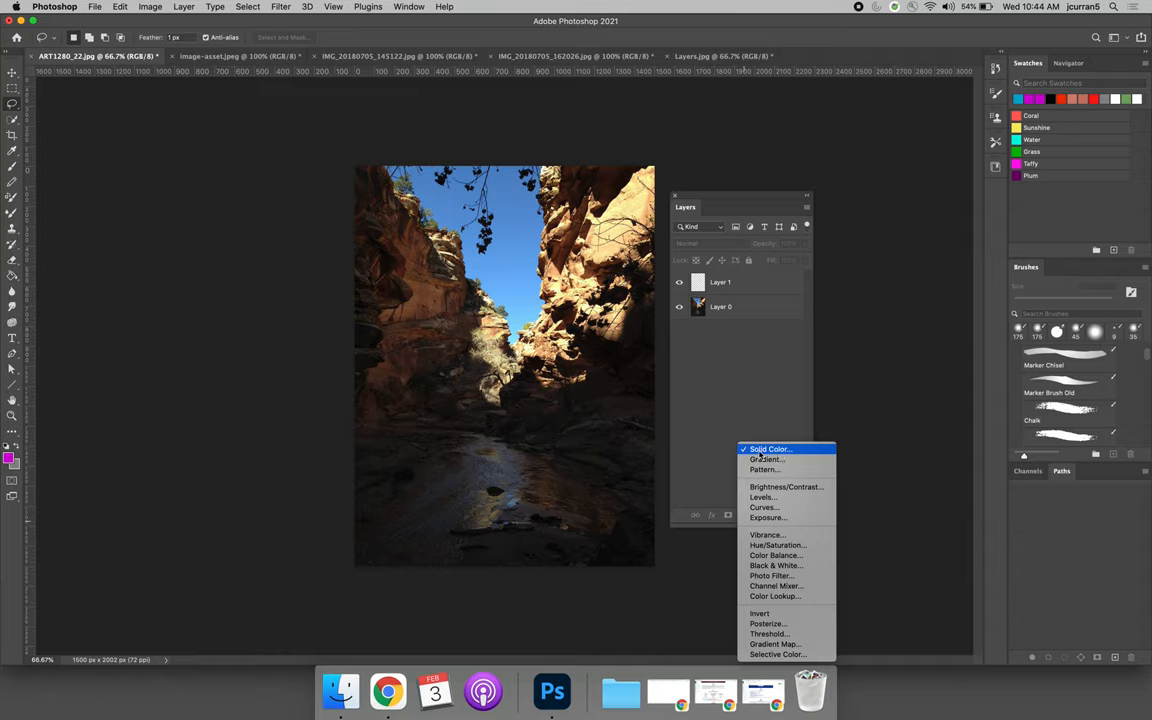
left_click(768, 448)
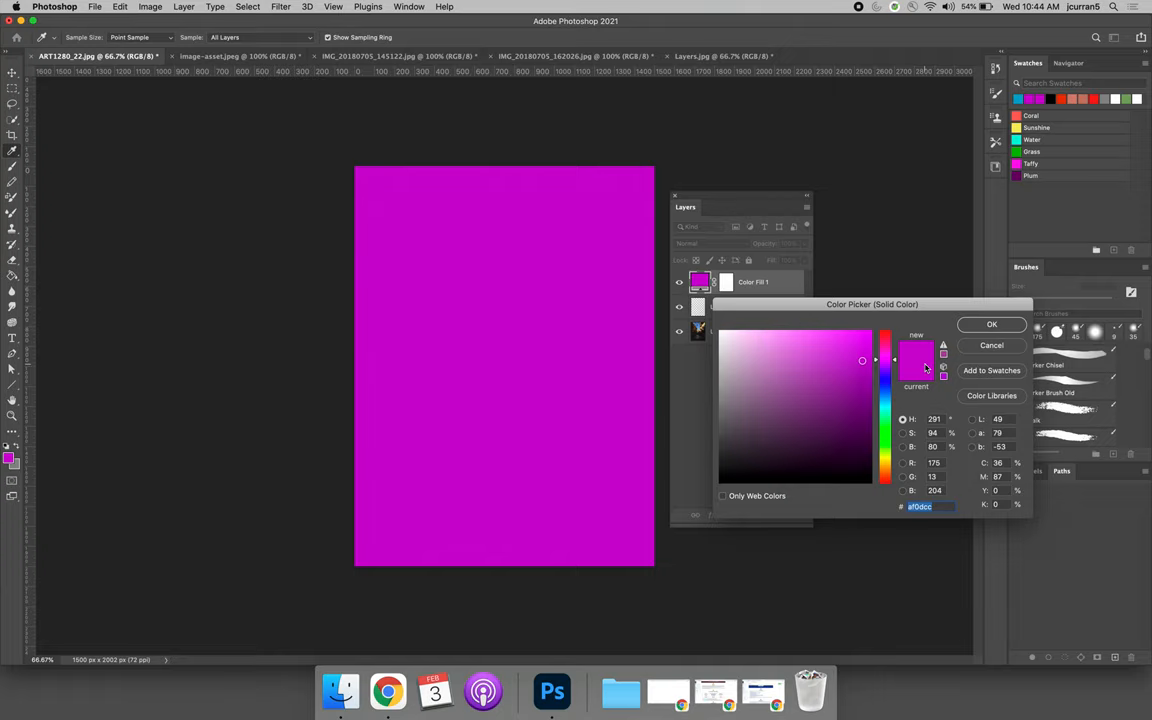
left_click(839, 403)
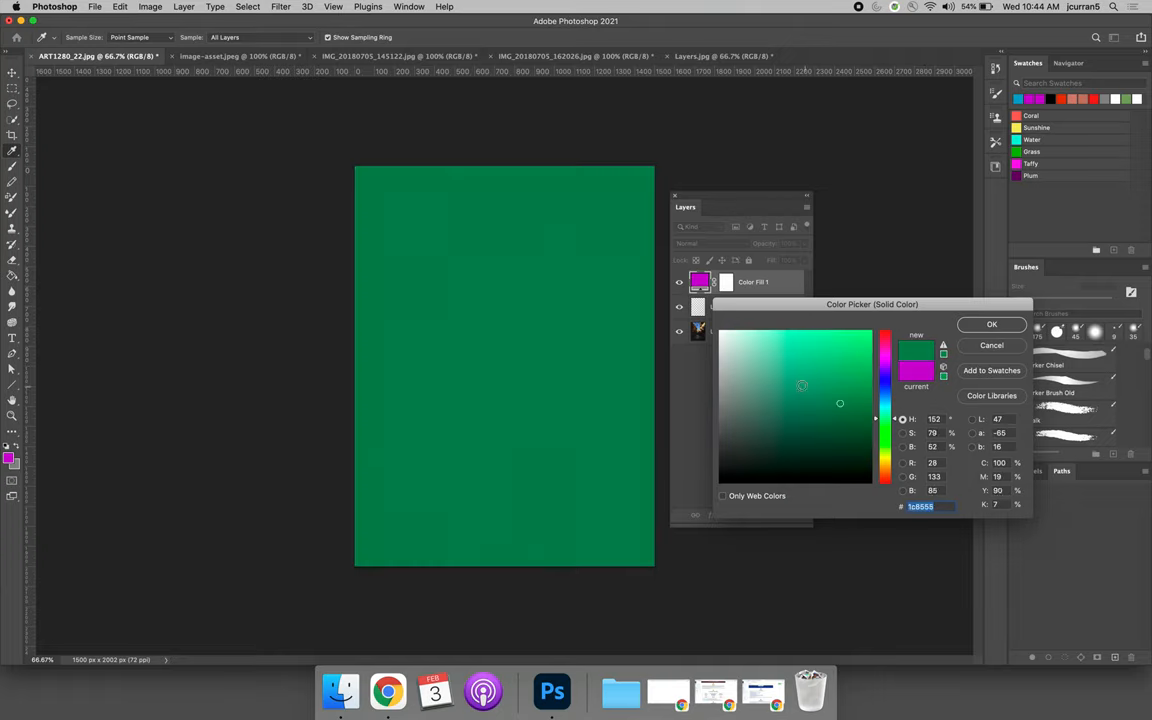
left_click(991, 324)
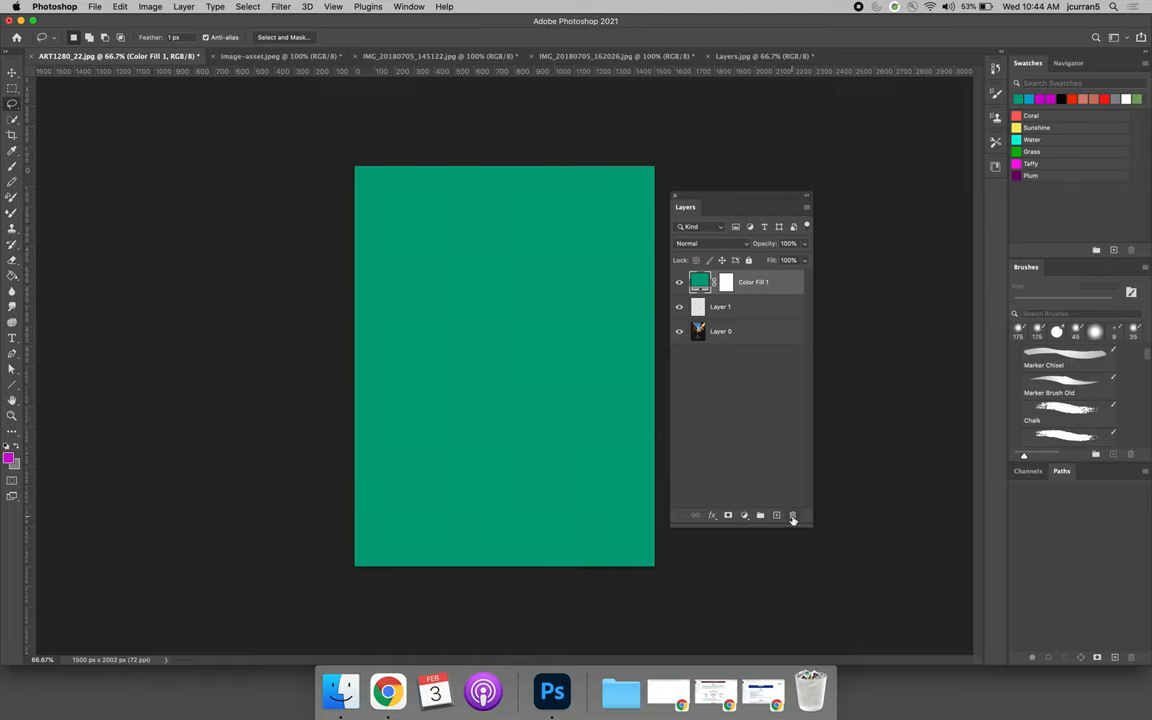
- Delete the green fill layer and apply a Pattern Fill using the forest pattern
left_click(792, 515)
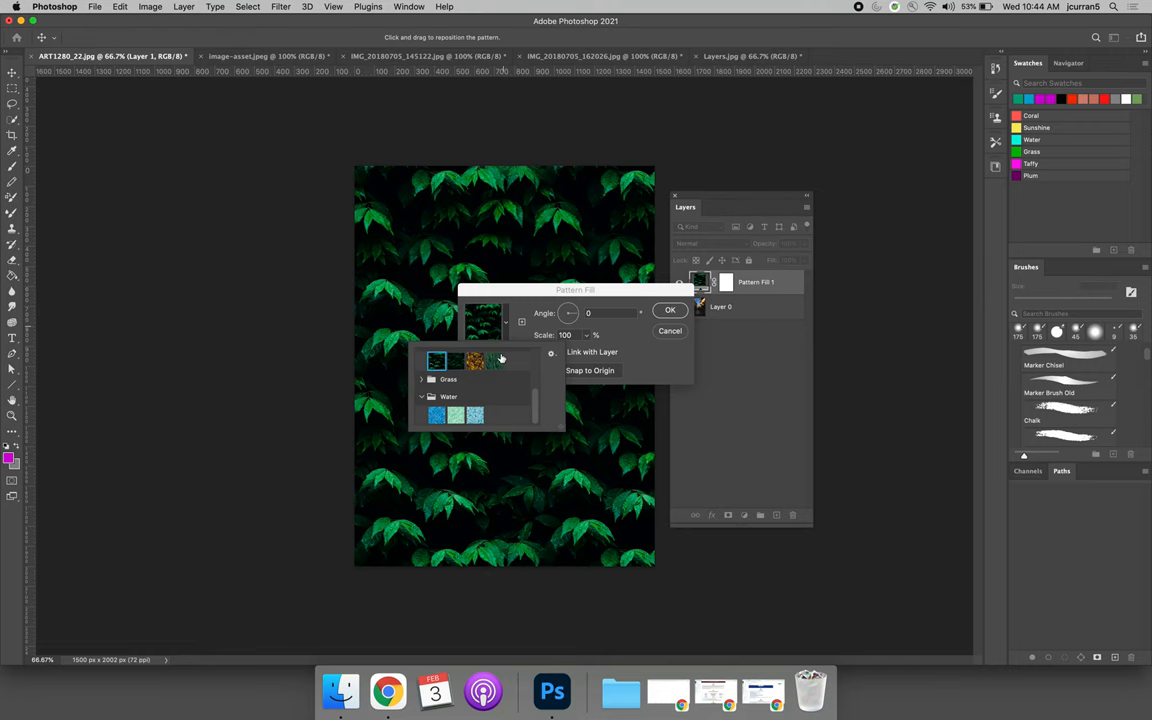
left_click(473, 361)
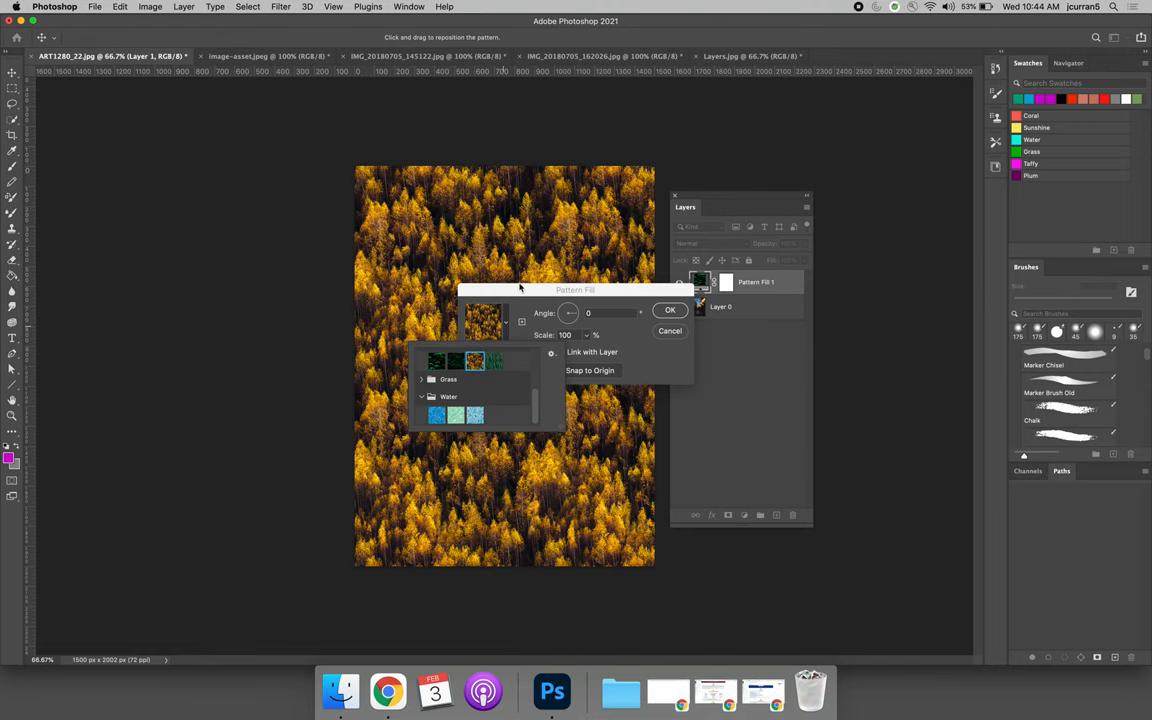
left_click(669, 310)
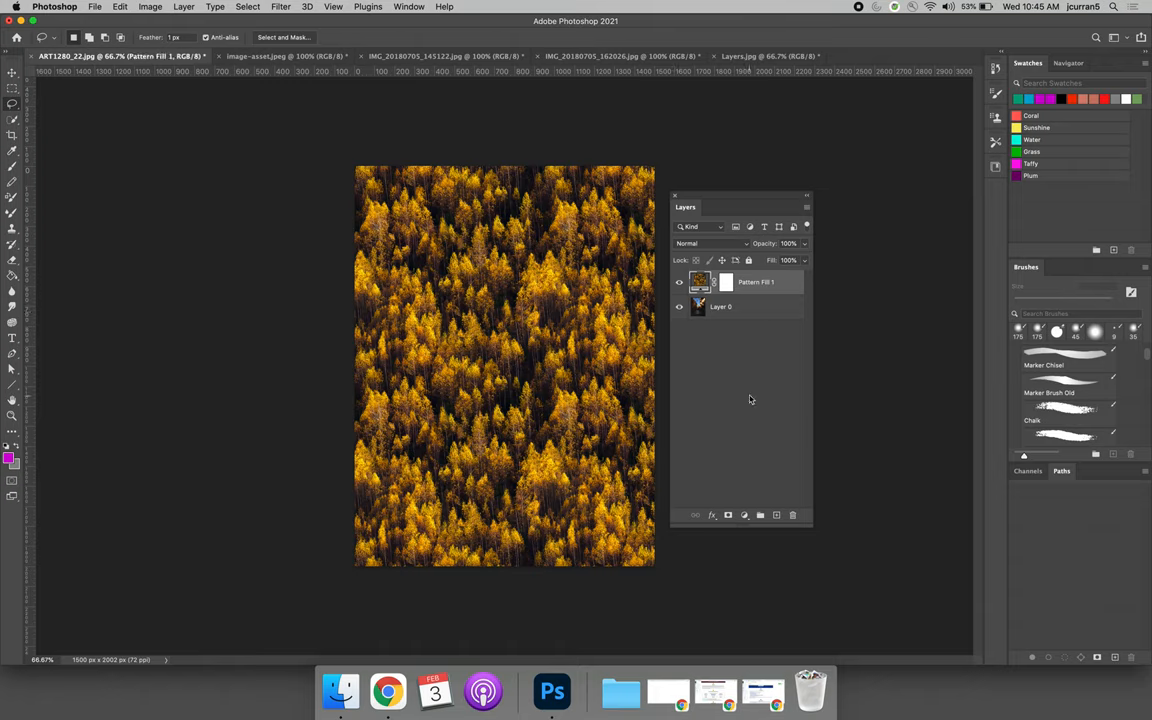
mouse_move(821, 498)
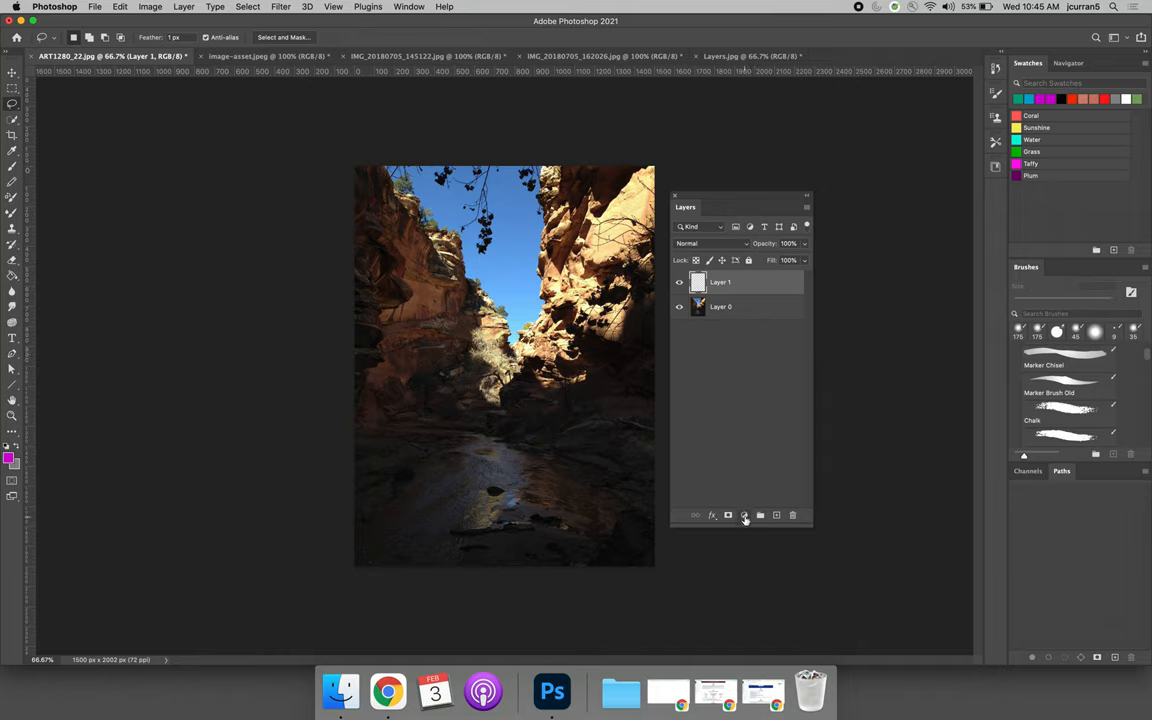
- Add a Levels 1 adjustment layer above Layer 1 and Layer 0
left_click(744, 515)
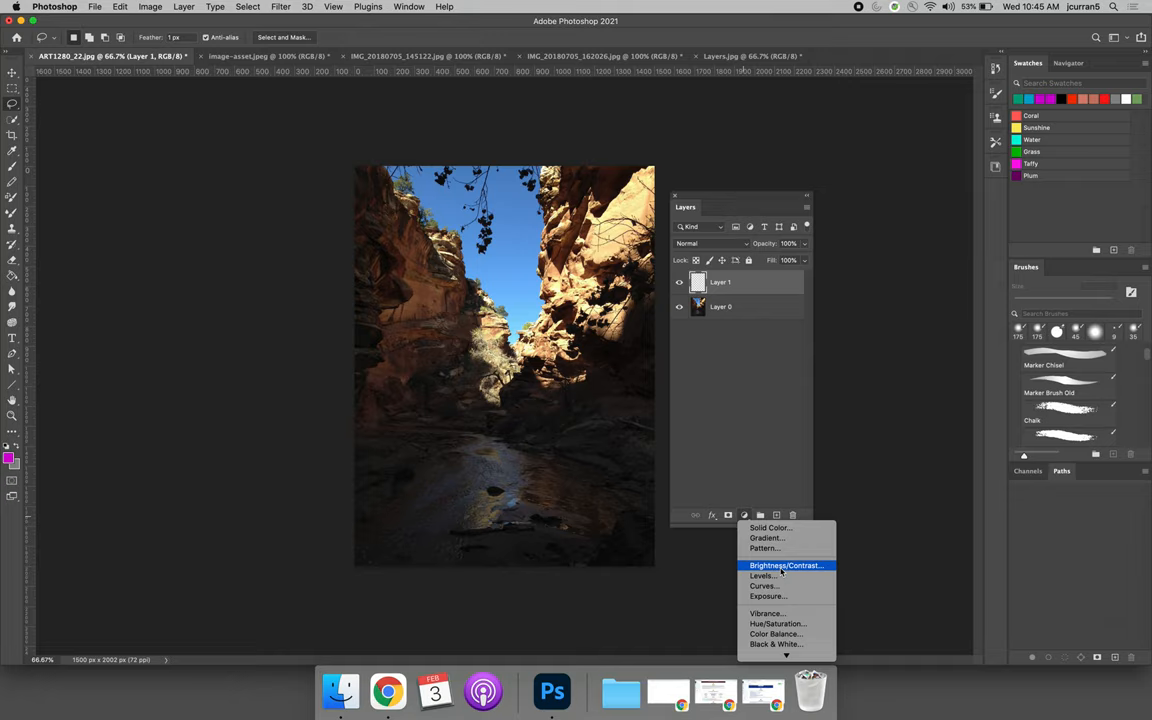
mouse_move(766, 576)
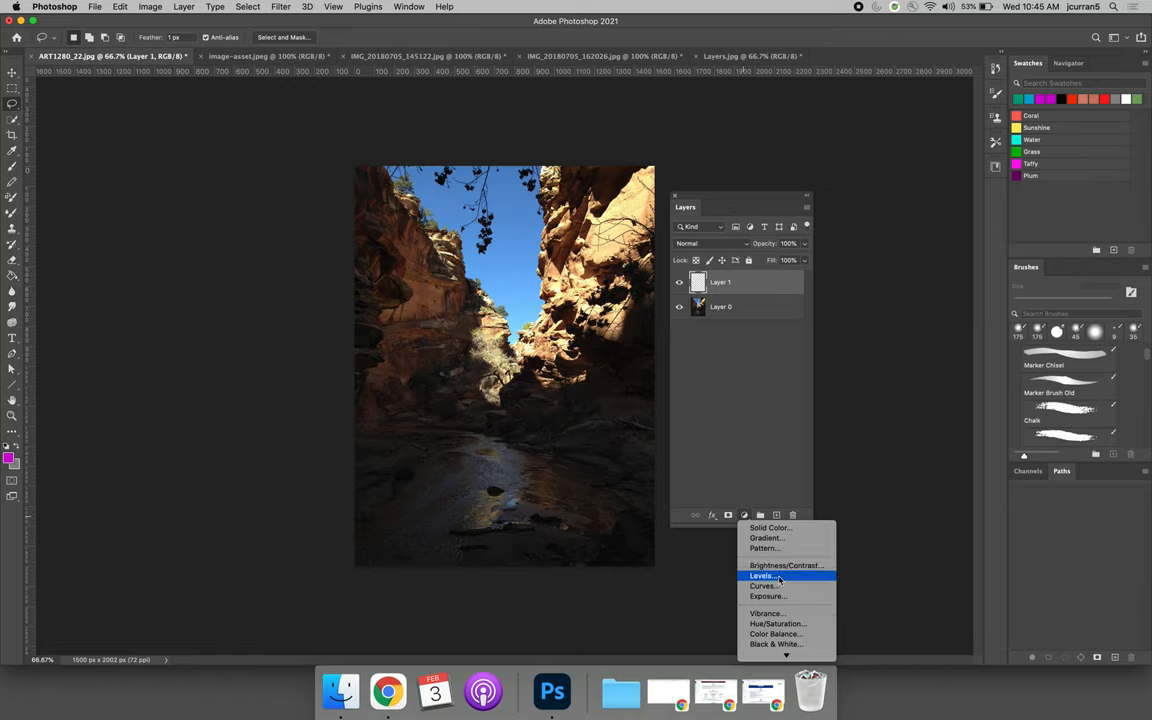
left_click(765, 575)
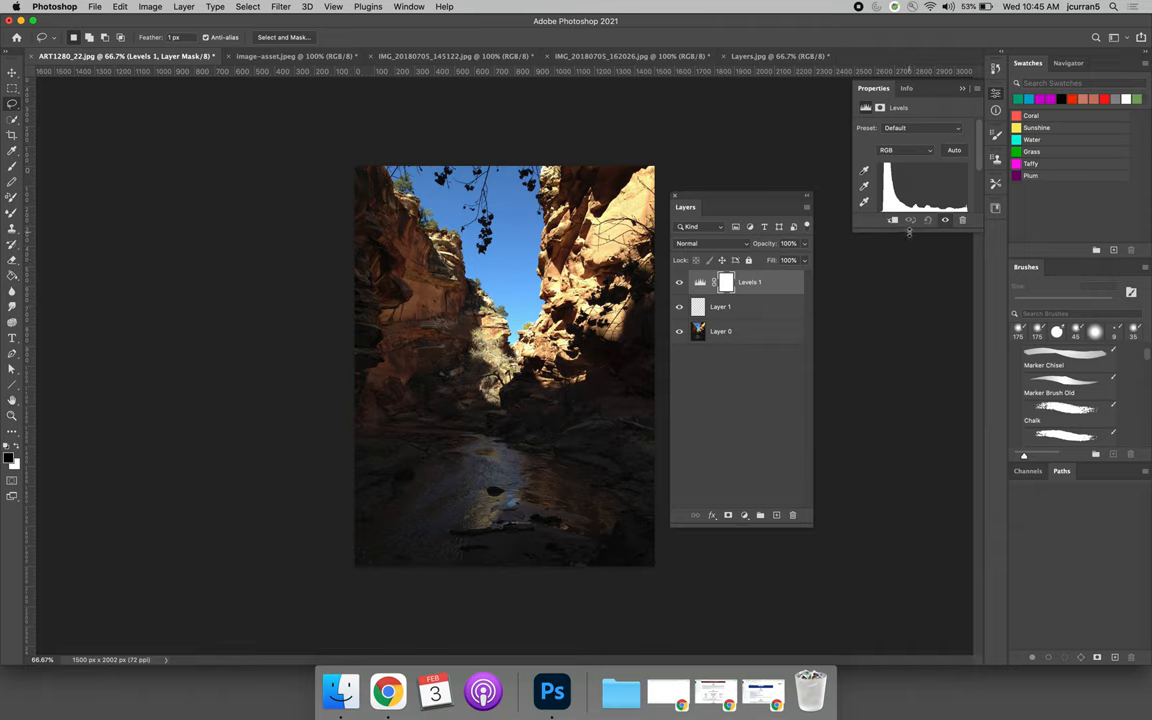
- Drag the Levels black, white and midtone sliders to 17, 1.44 and 230
left_click_drag(877, 214, 883, 214)
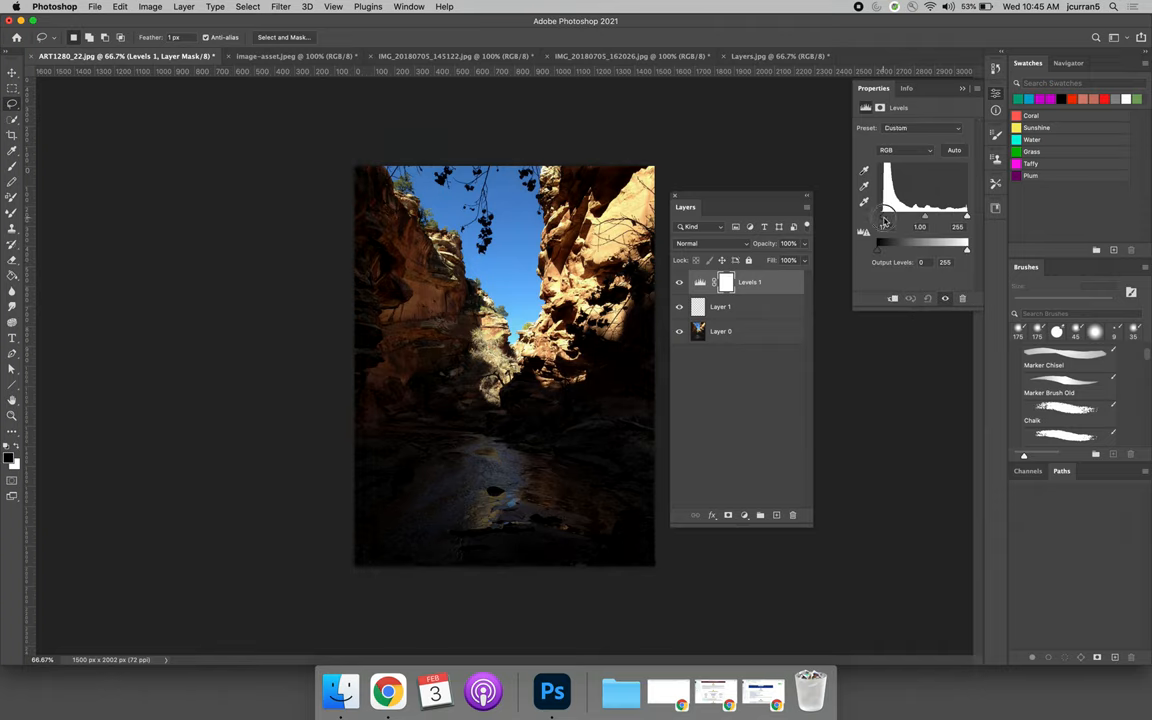
left_click_drag(882, 217, 907, 217)
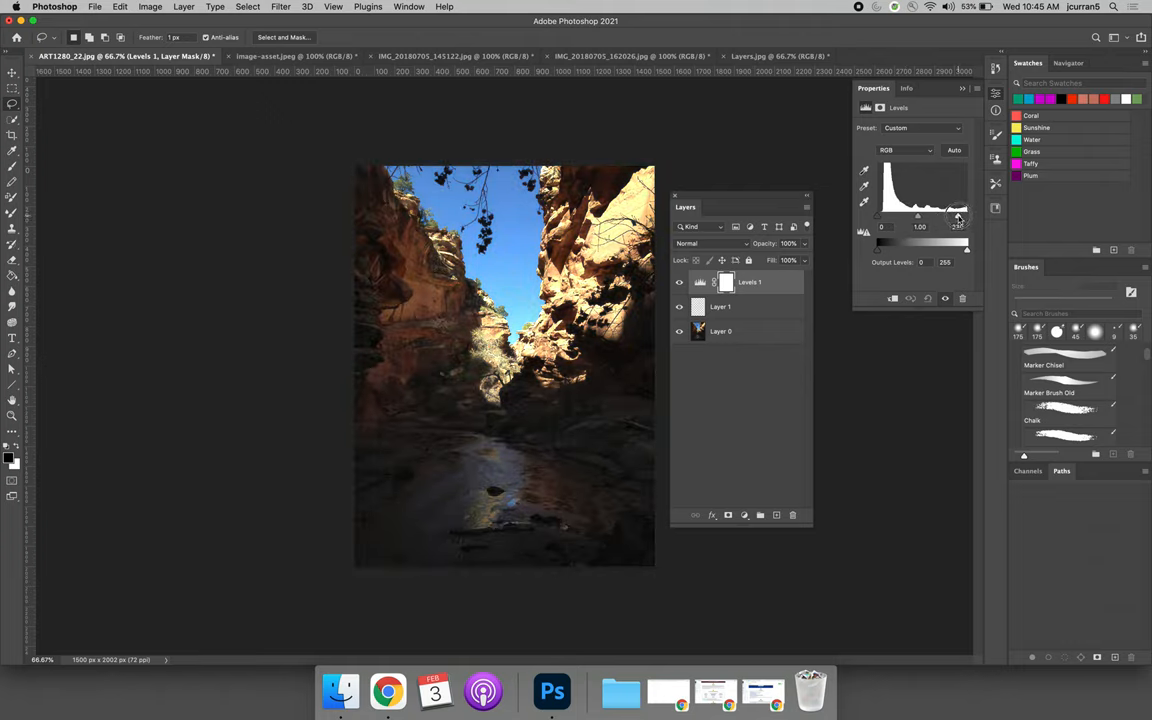
left_click_drag(966, 217, 957, 217)
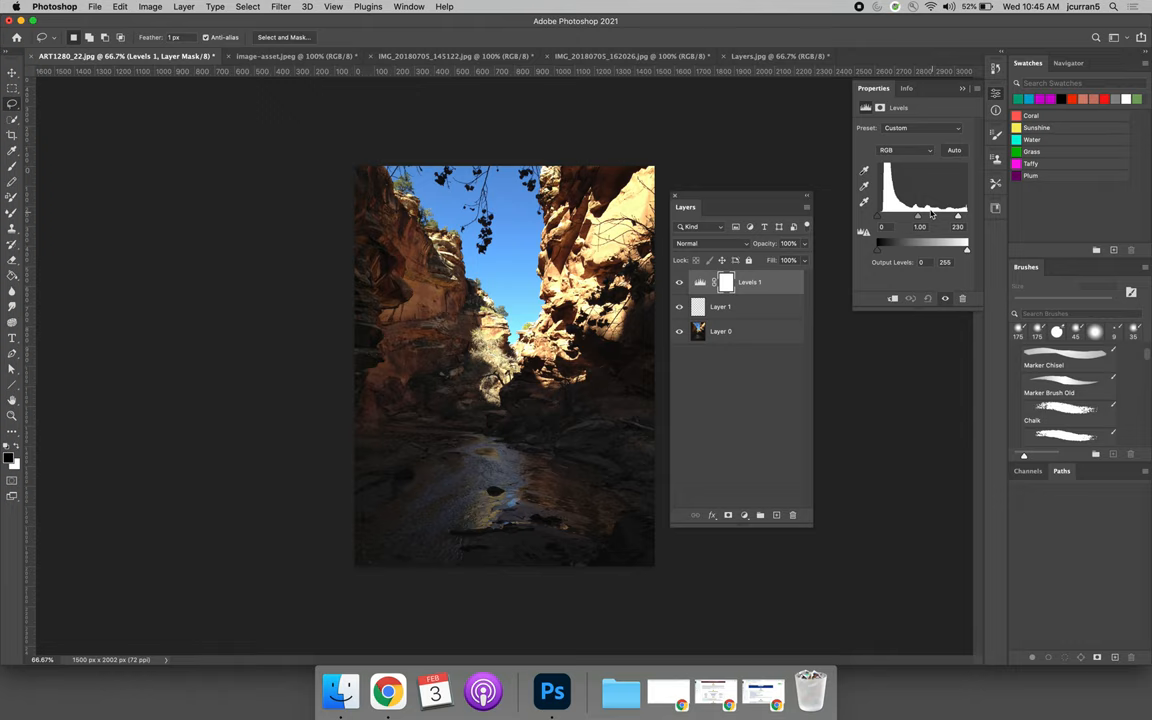
left_click_drag(935, 215, 935, 220)
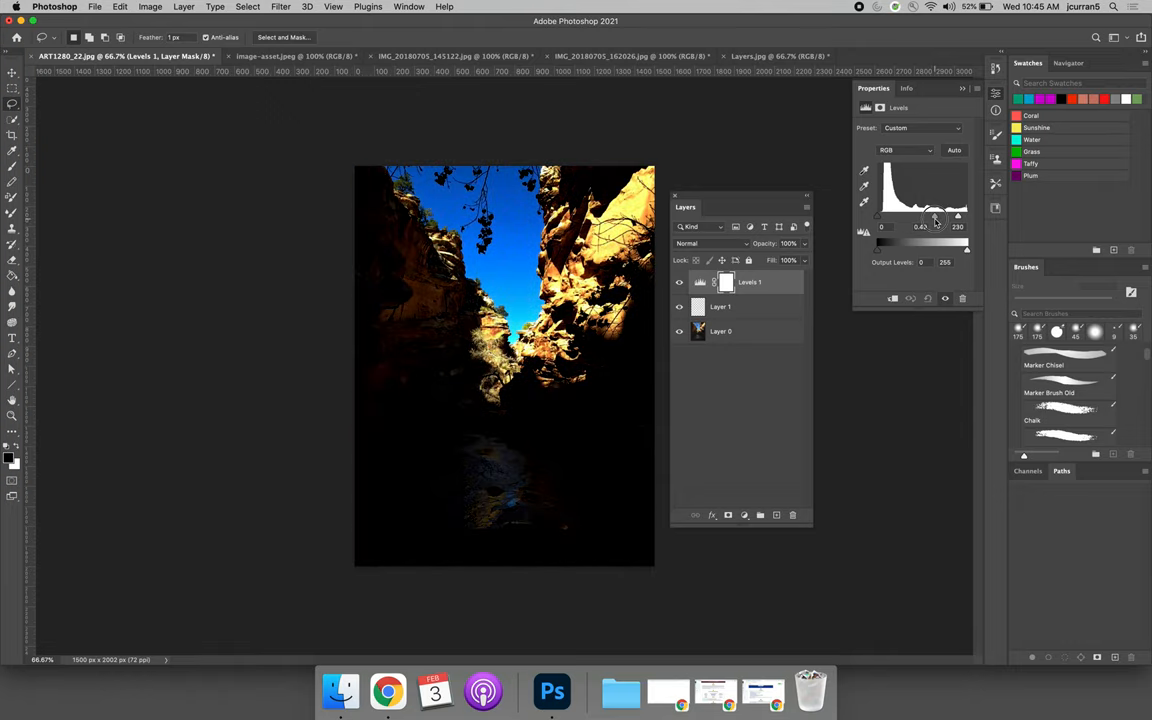
left_click_drag(935, 225, 910, 225)
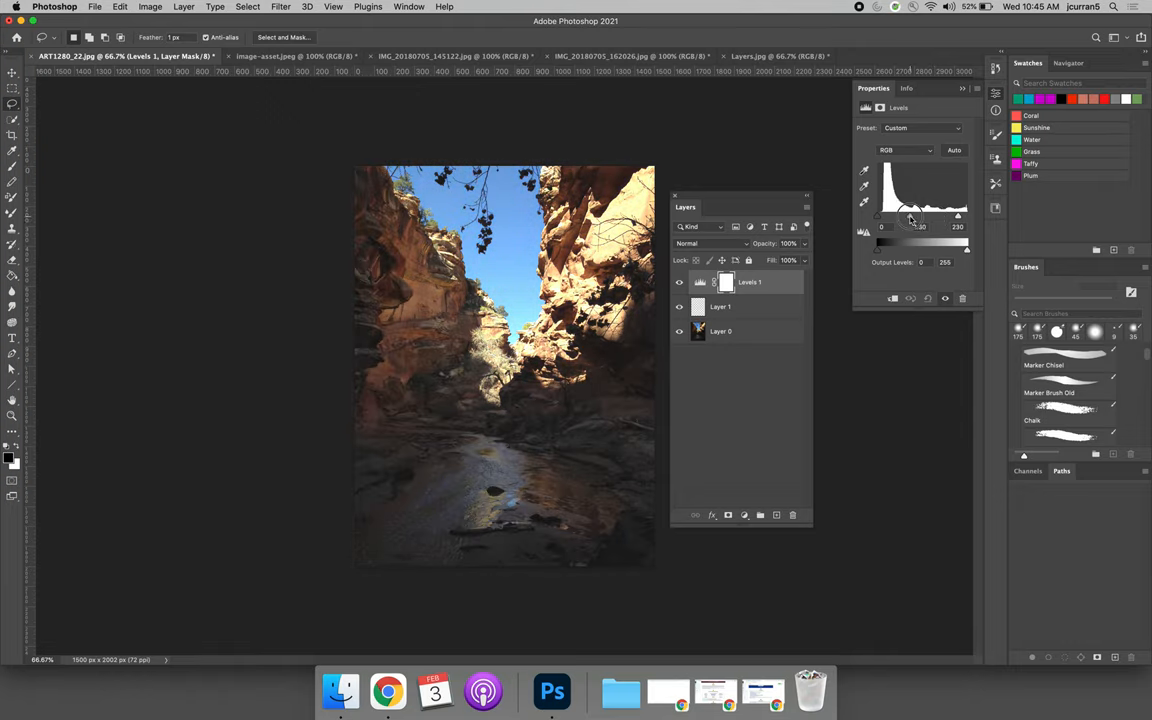
left_click_drag(910, 218, 888, 218)
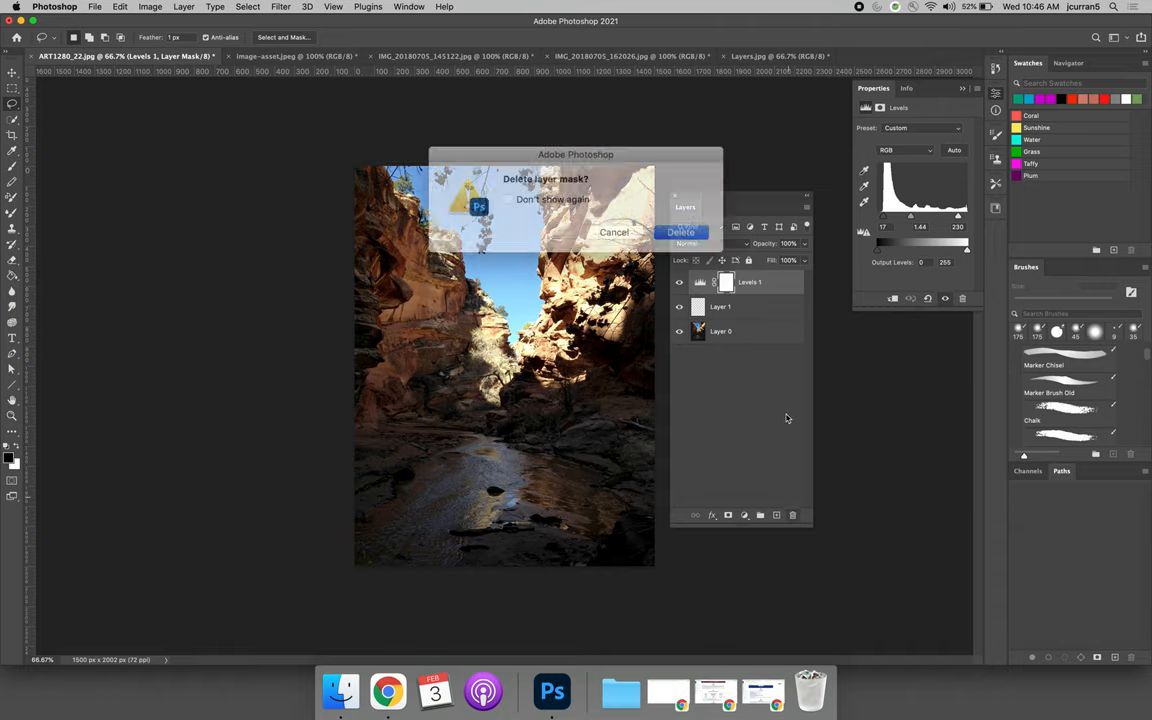
- Confirm deletion of the Levels 1 adjustment layer
left_click(681, 231)
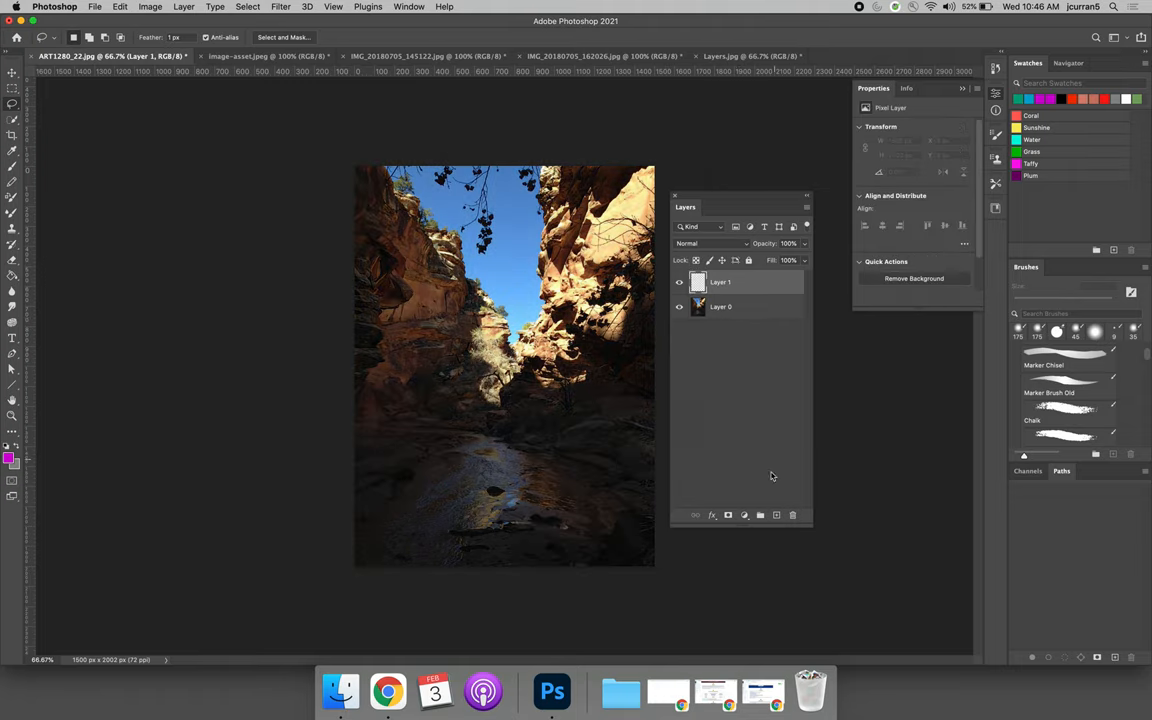
- Add a Hue/Saturation layer, try hue shifts, then lower saturation to about -48
left_click(744, 514)
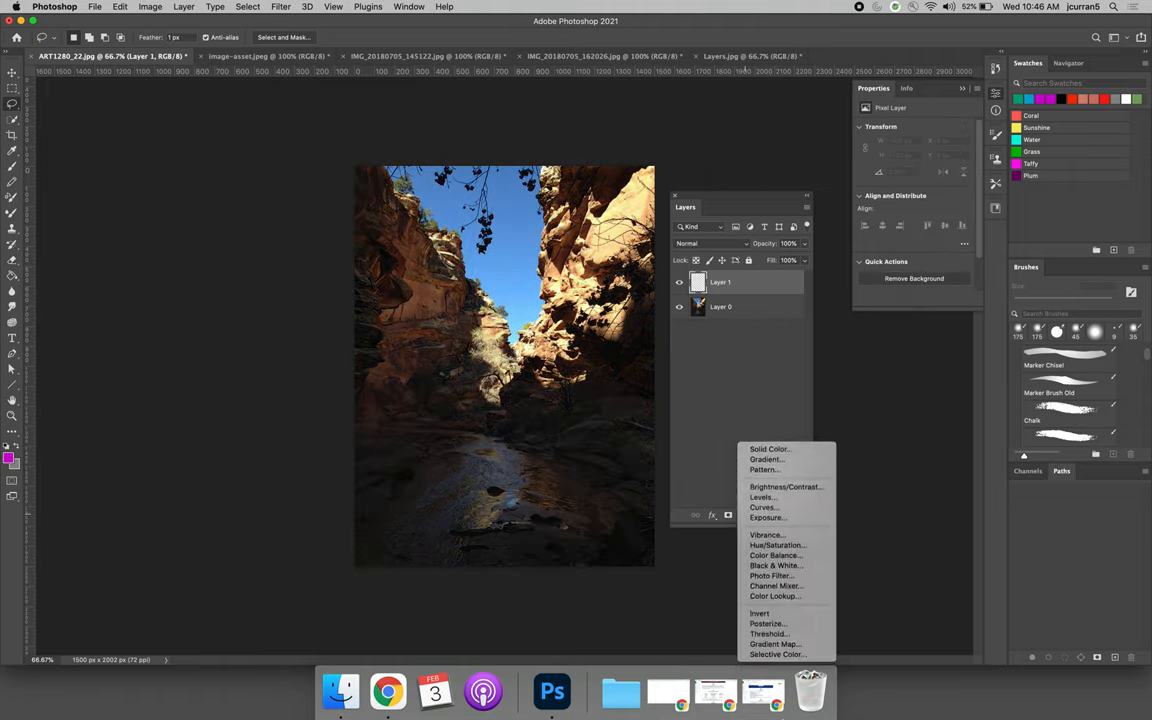
mouse_move(756, 610)
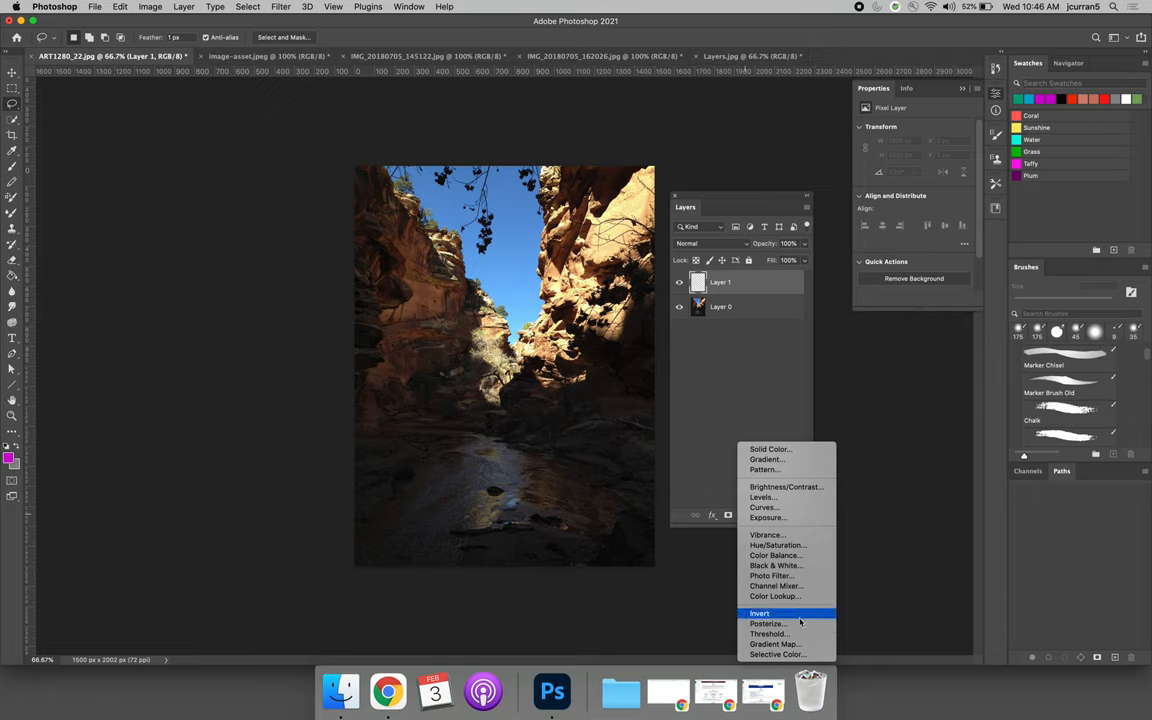
mouse_move(795, 545)
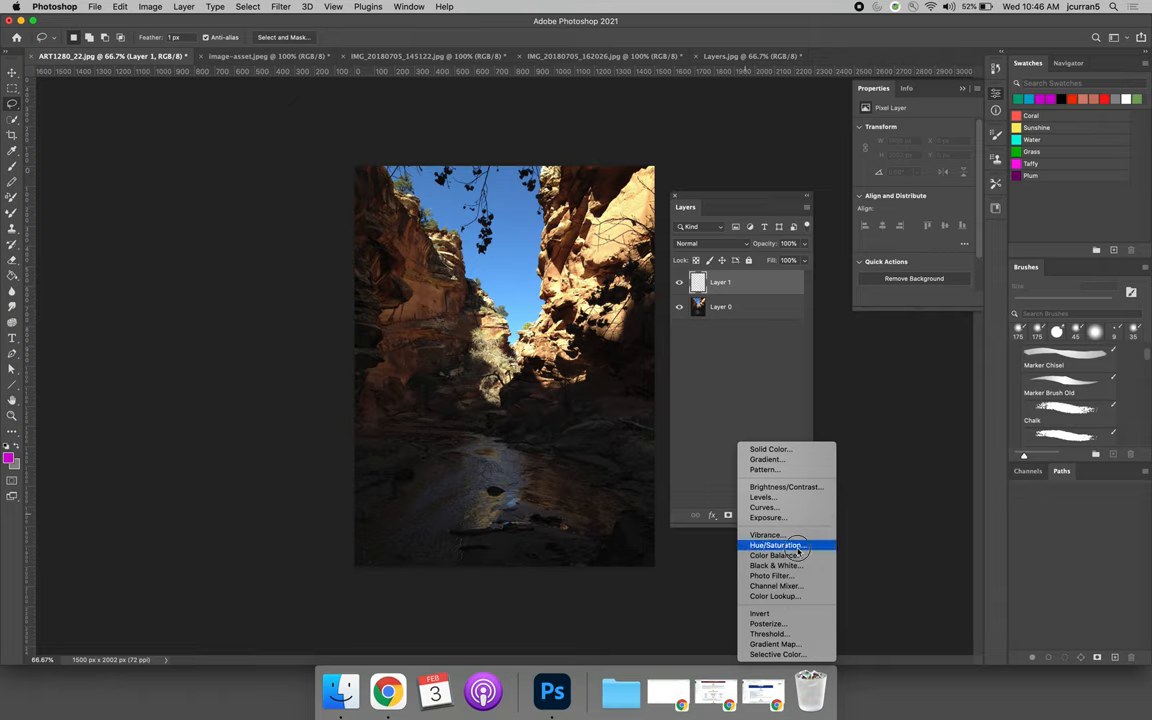
left_click(771, 545)
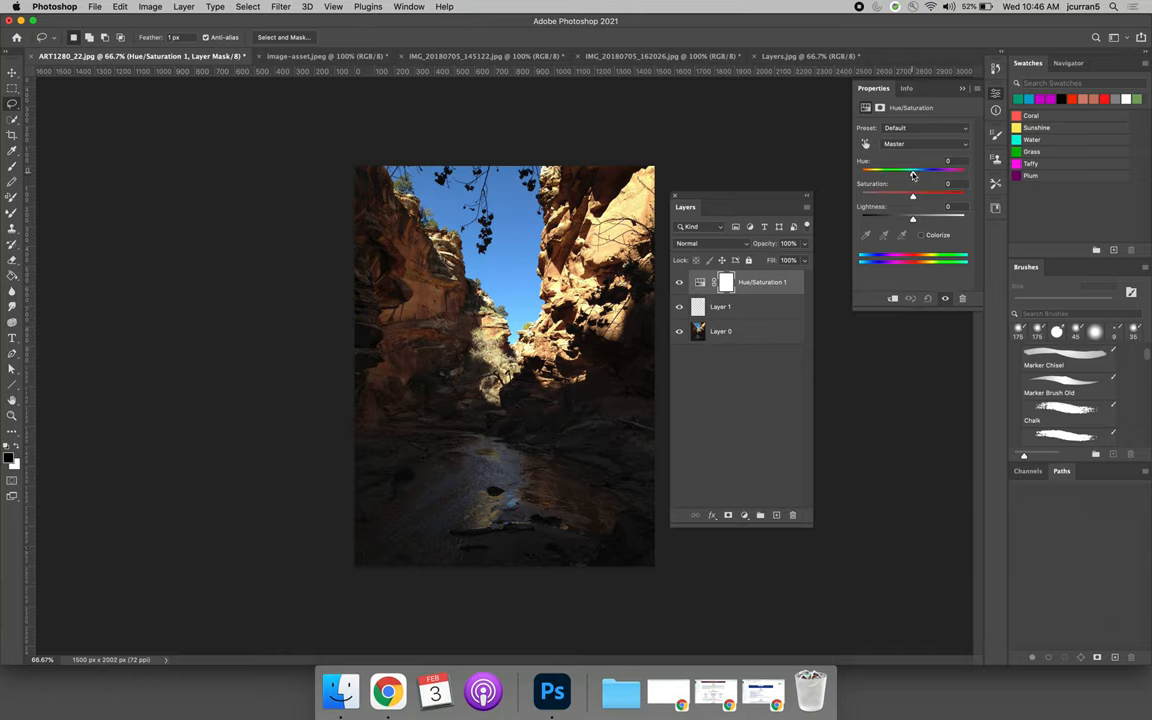
left_click_drag(912, 169, 937, 169)
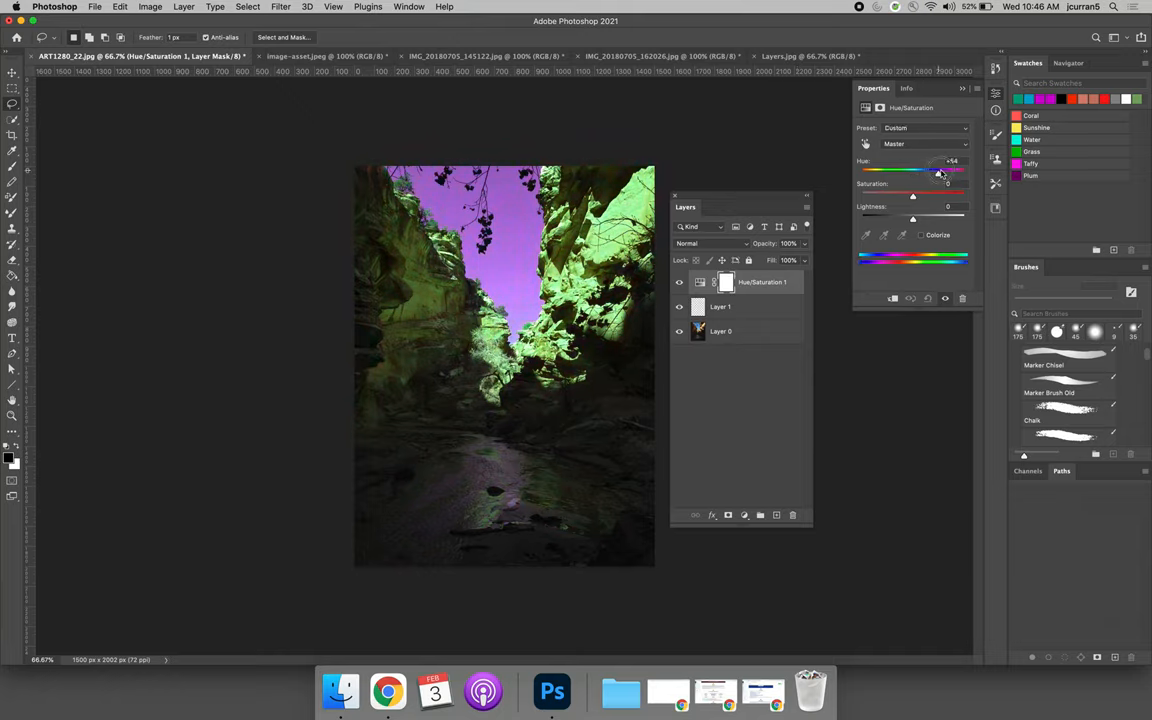
left_click_drag(928, 168, 940, 168)
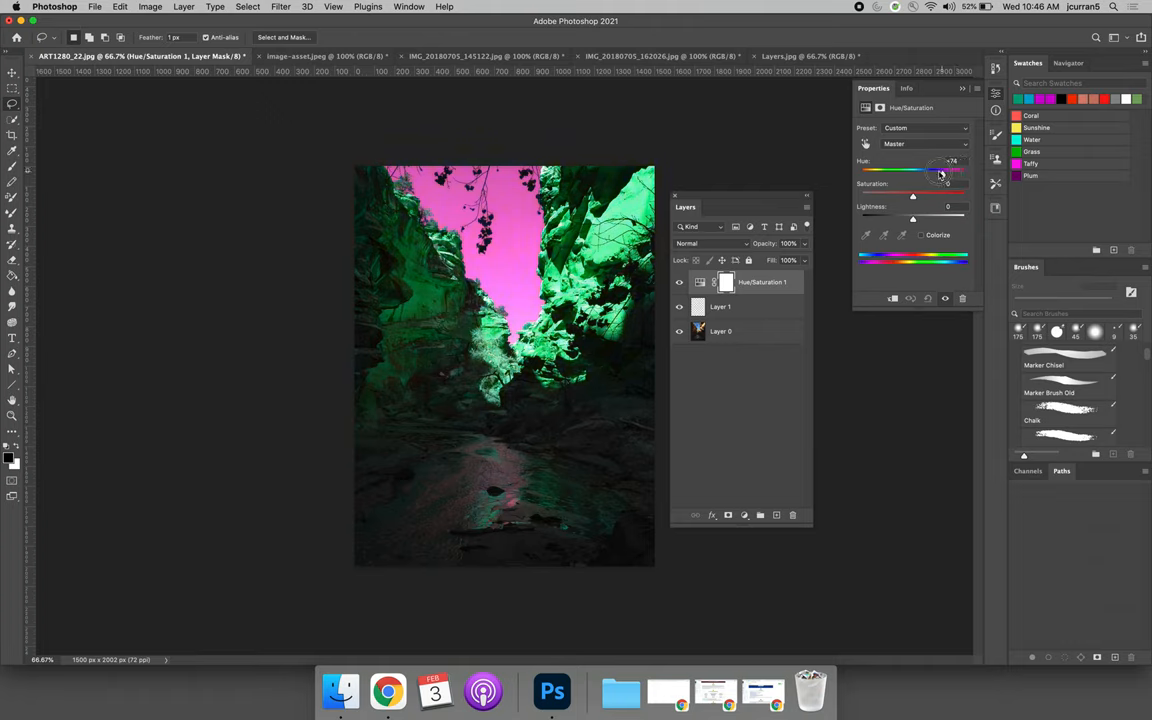
left_click_drag(938, 168, 948, 168)
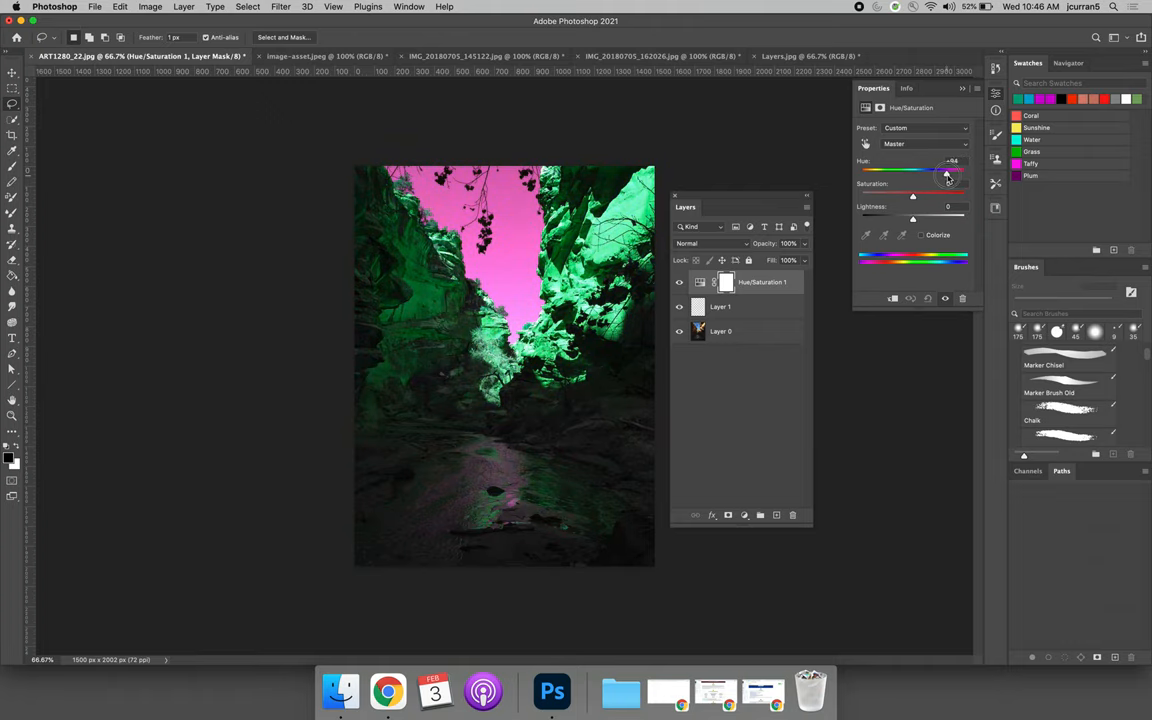
left_click_drag(945, 169, 931, 173)
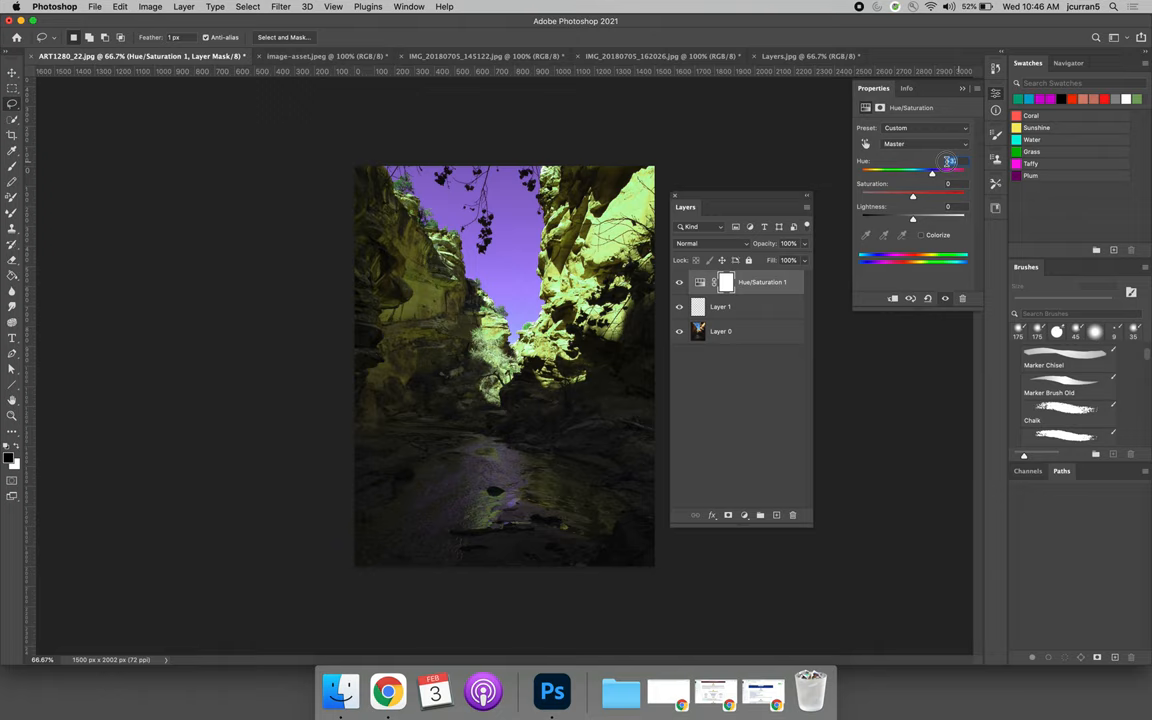
left_click_drag(930, 172, 912, 172)
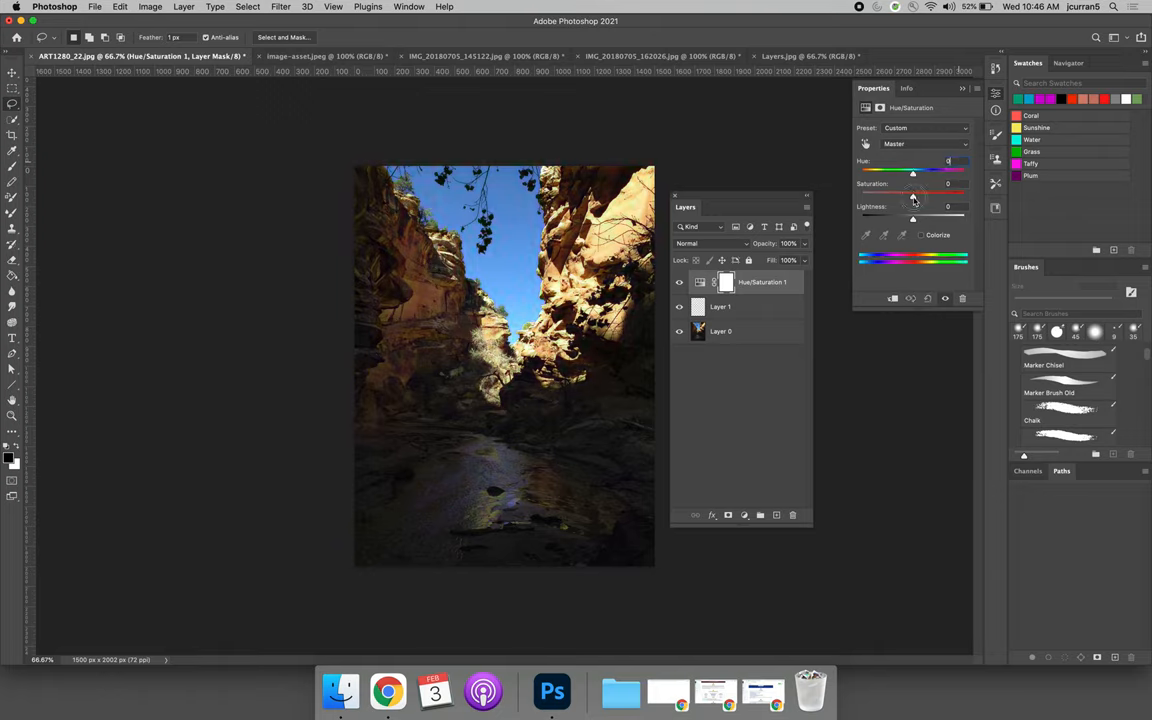
left_click_drag(912, 194, 888, 194)
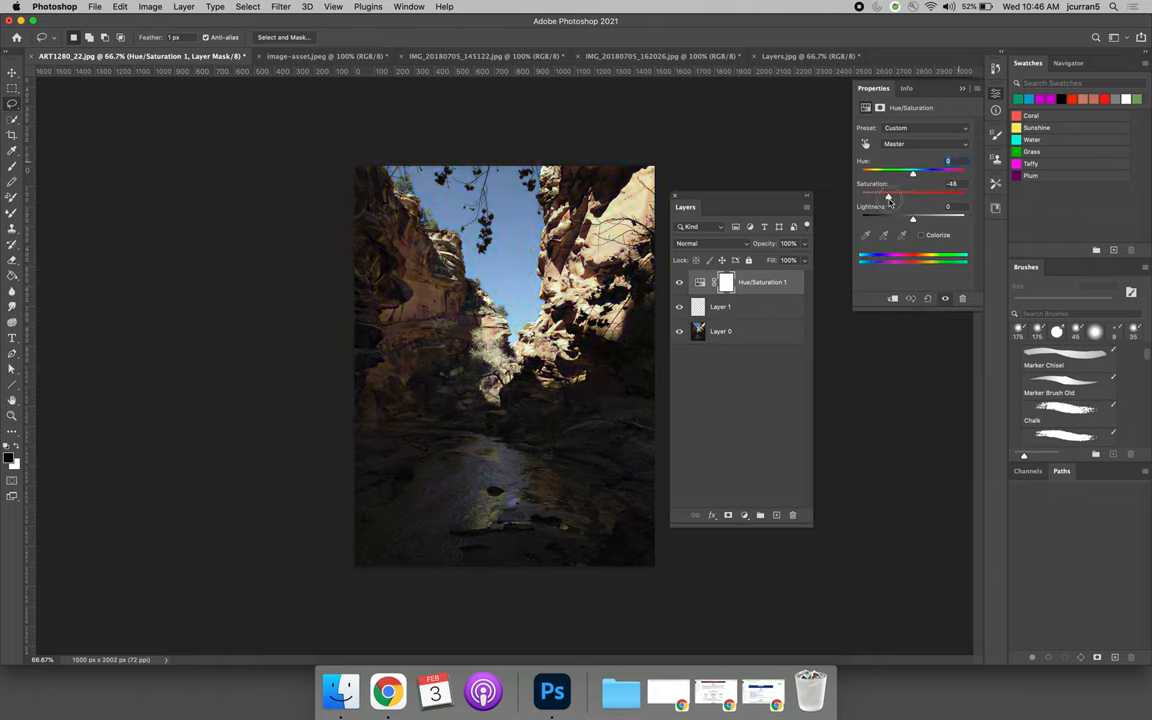
left_click_drag(912, 193, 882, 193)
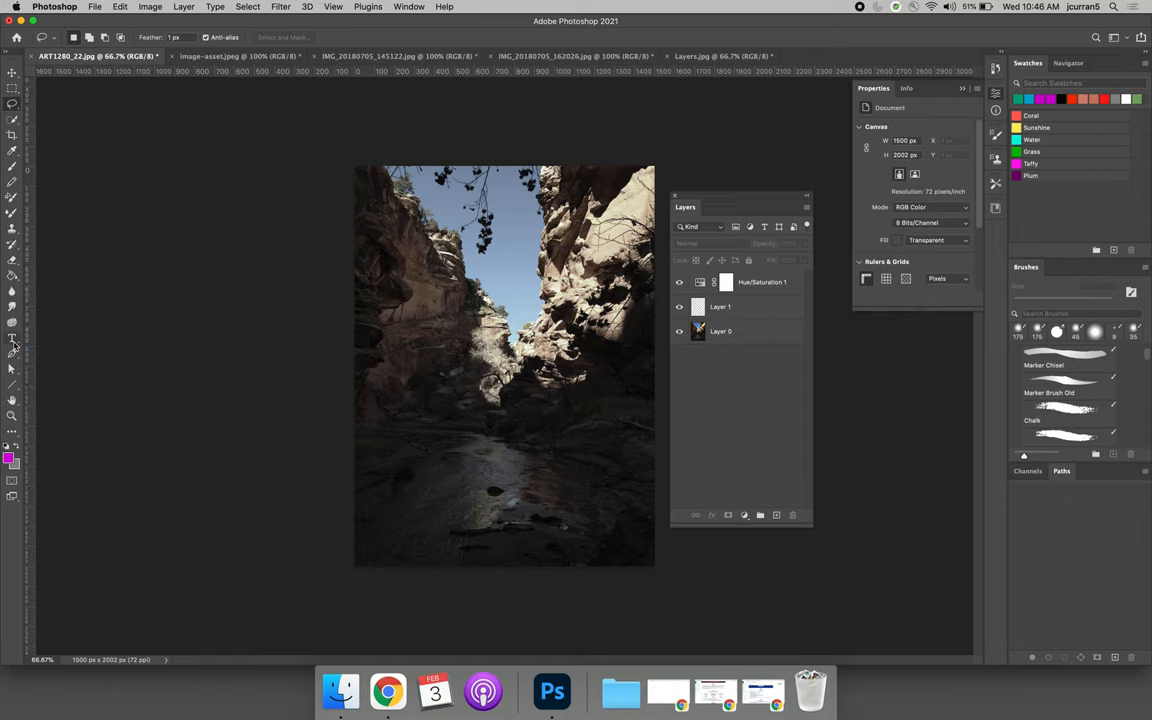
mouse_move(13, 345)
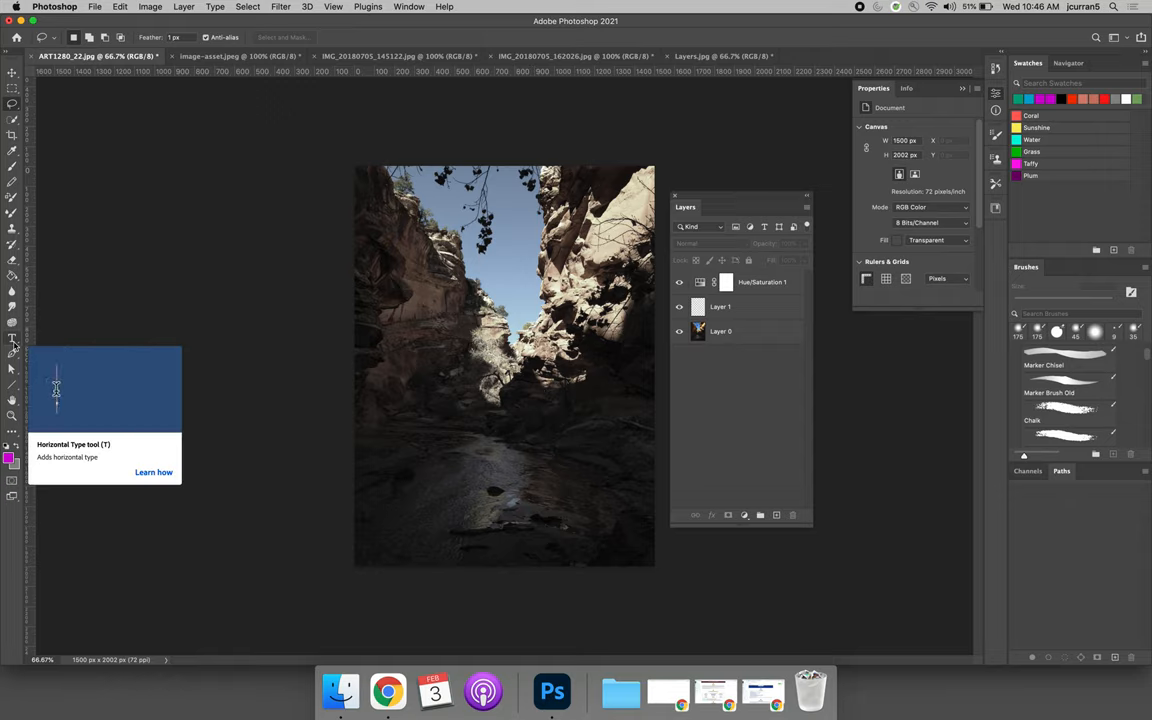
mouse_move(10, 438)
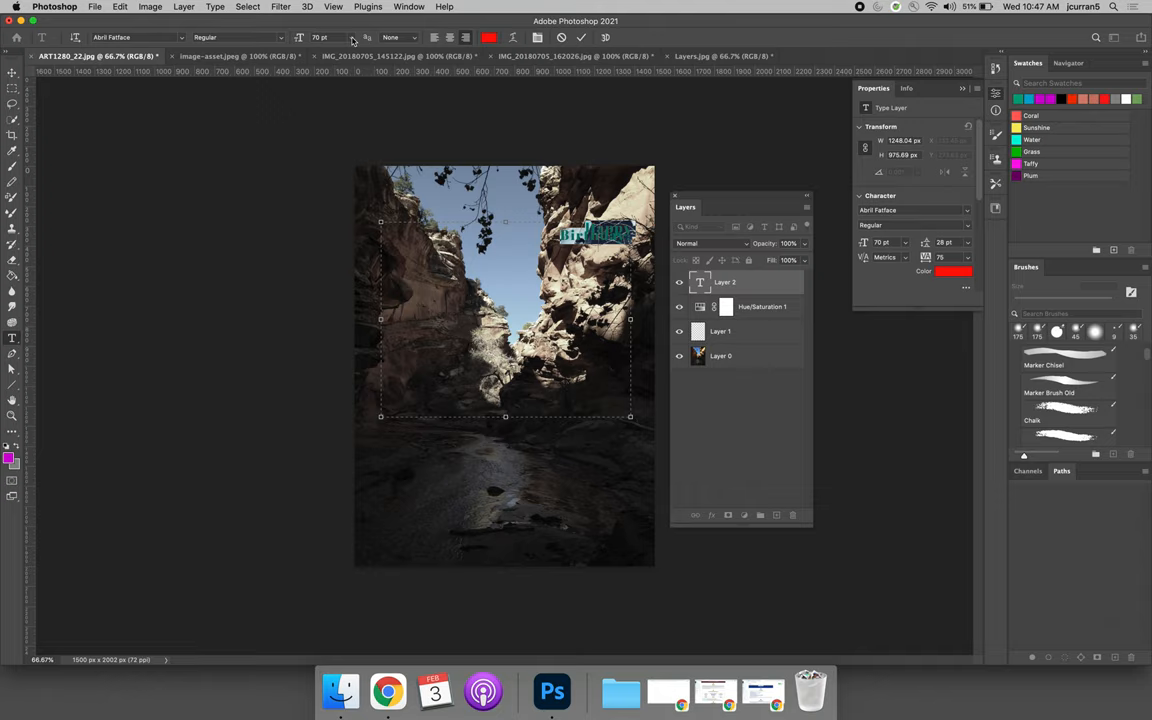
- Set the greeting text to 200 pt in light off-white #eae4e4
left_click(350, 37)
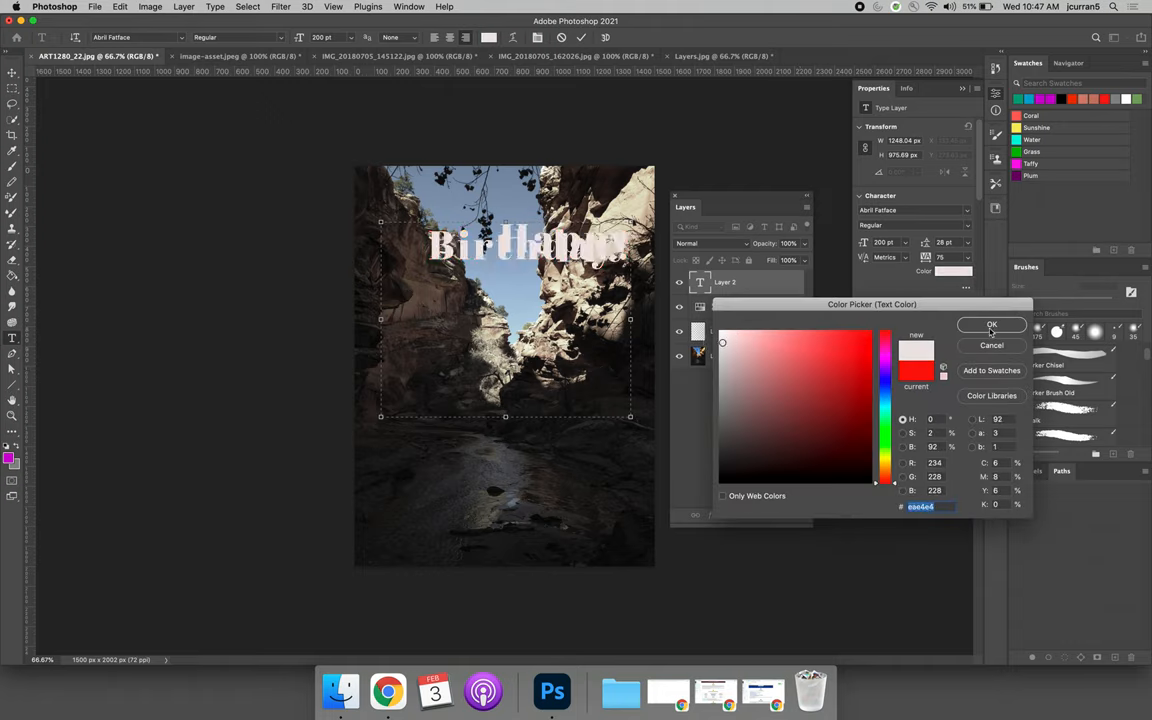
left_click(991, 324)
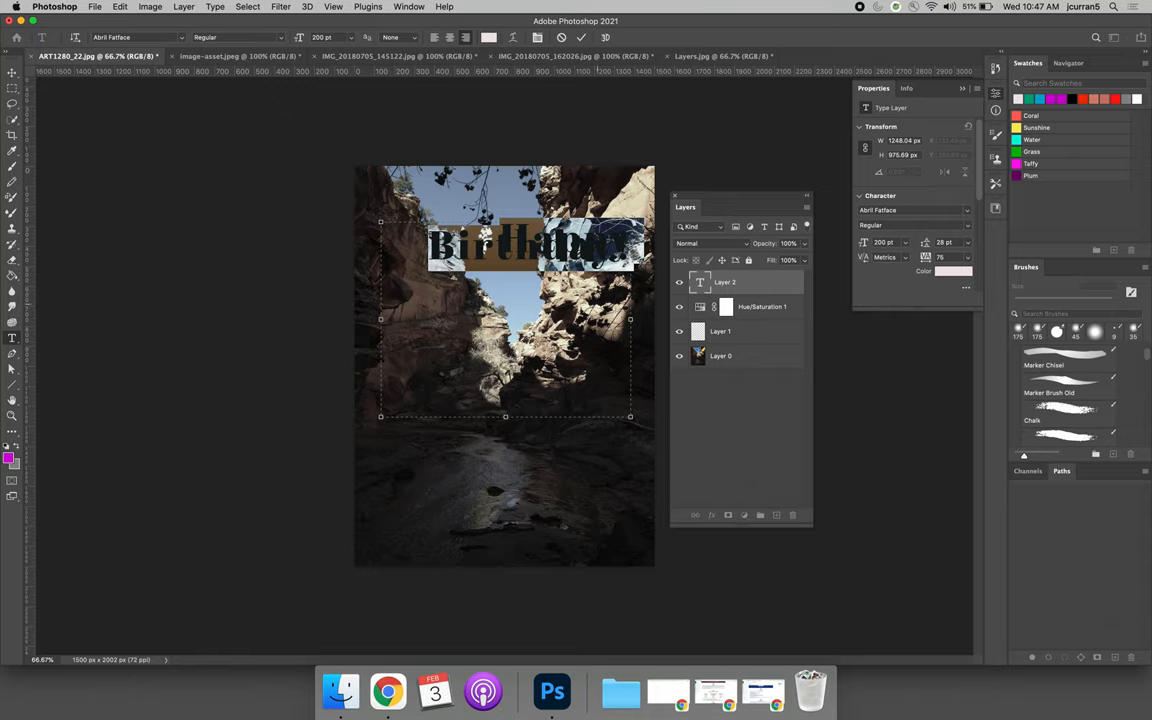
mouse_move(476, 130)
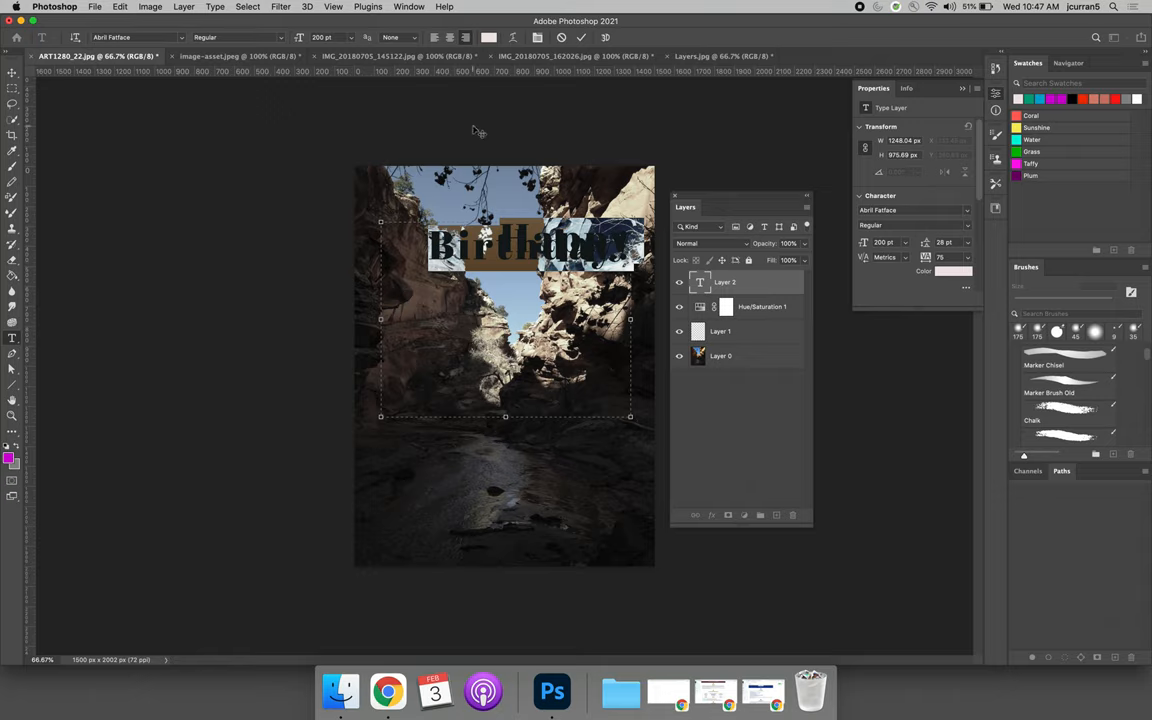
left_click(403, 6)
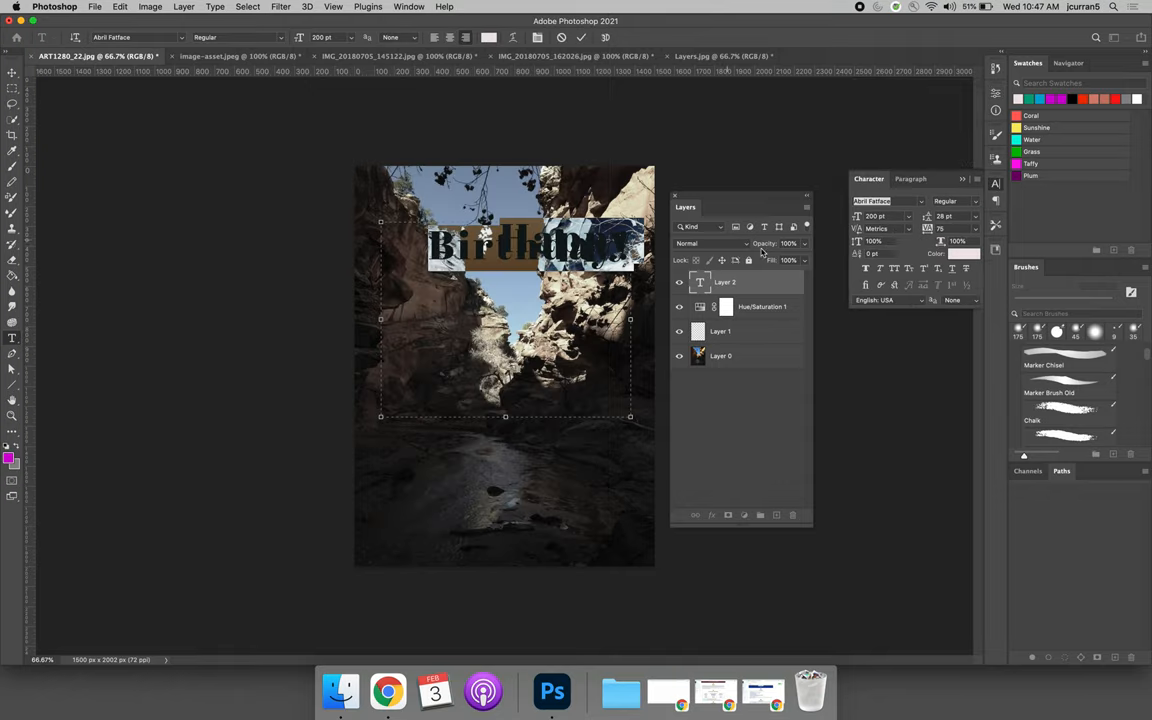
- Give the two Happy Birthday! lines 200 pt leading and commit the text
left_click(978, 228)
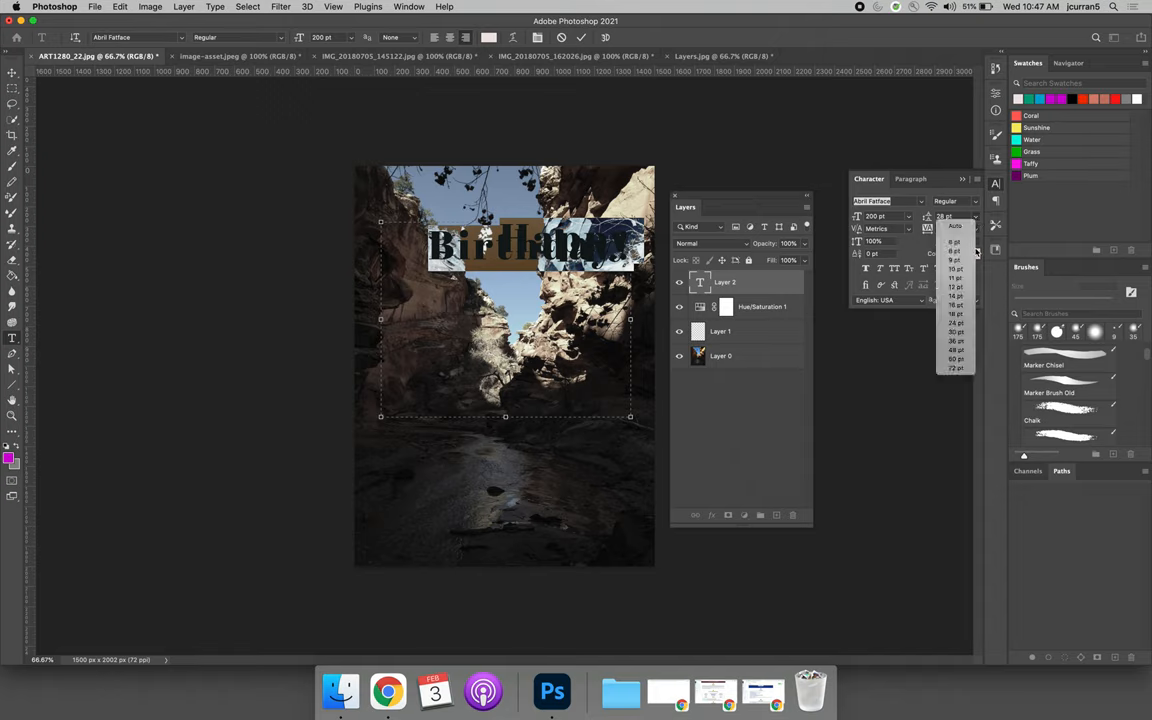
left_click(955, 368)
type("150")
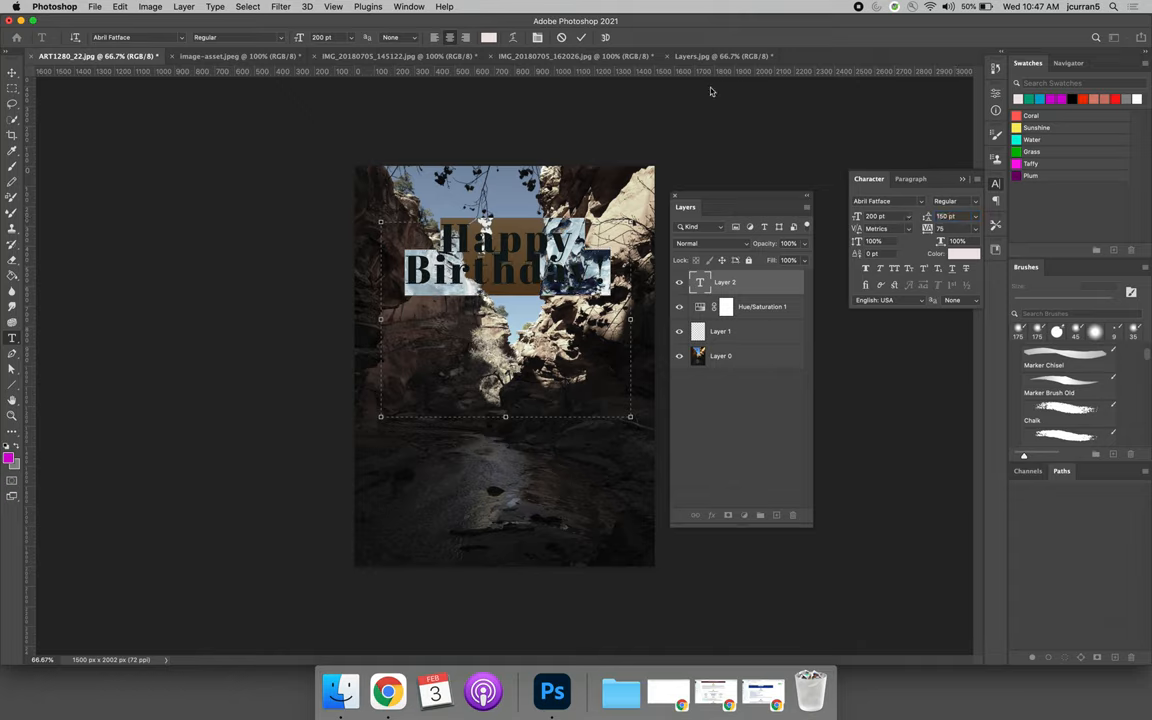
left_click(953, 216)
type("200")
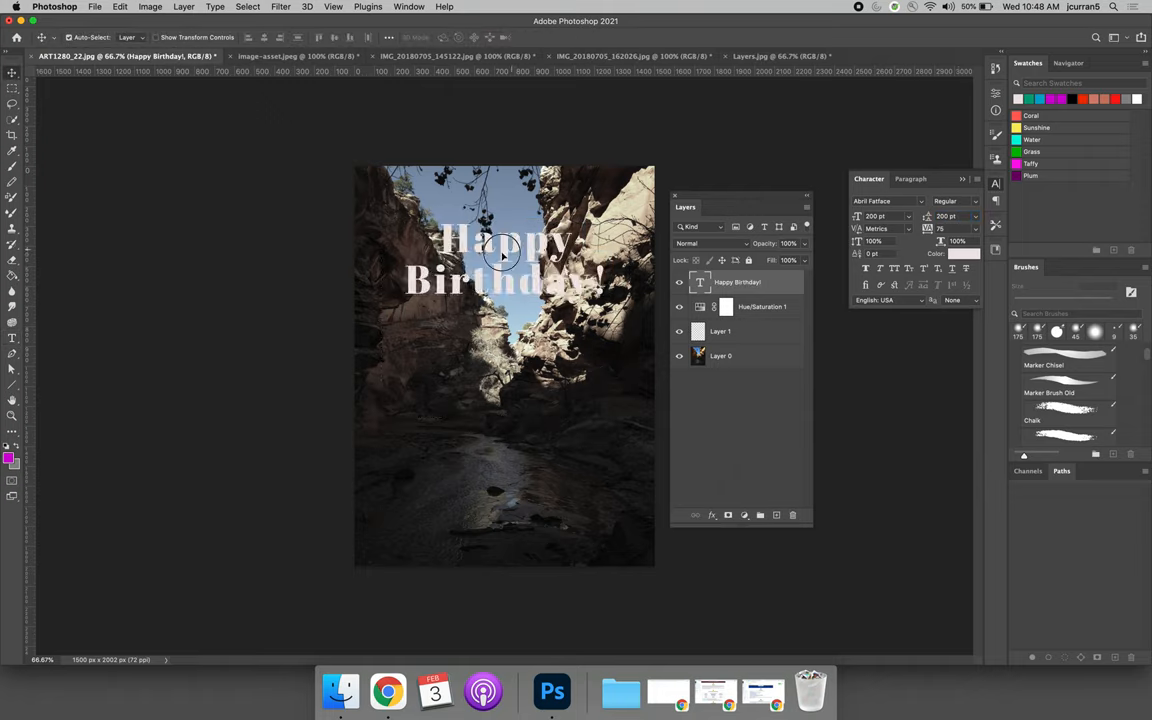
- Drag the Happy Birthday! text down over the dark riverbed near the canvas bottom
left_click_drag(505, 260, 510, 445)
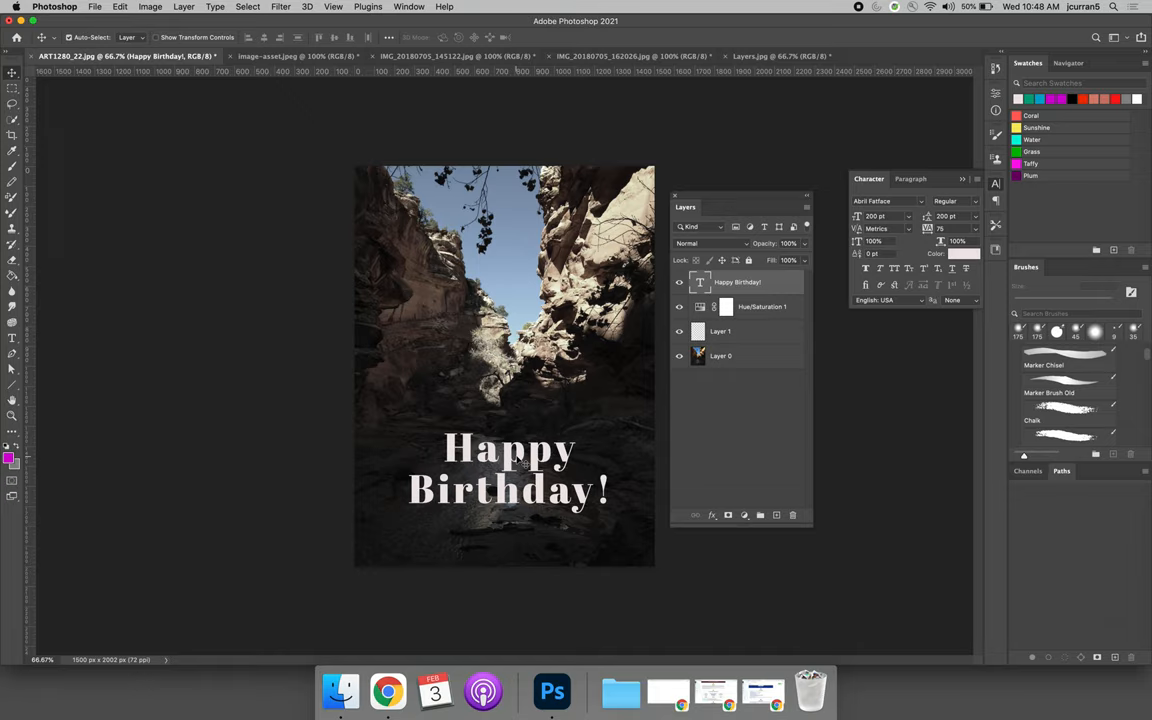
mouse_move(87, 337)
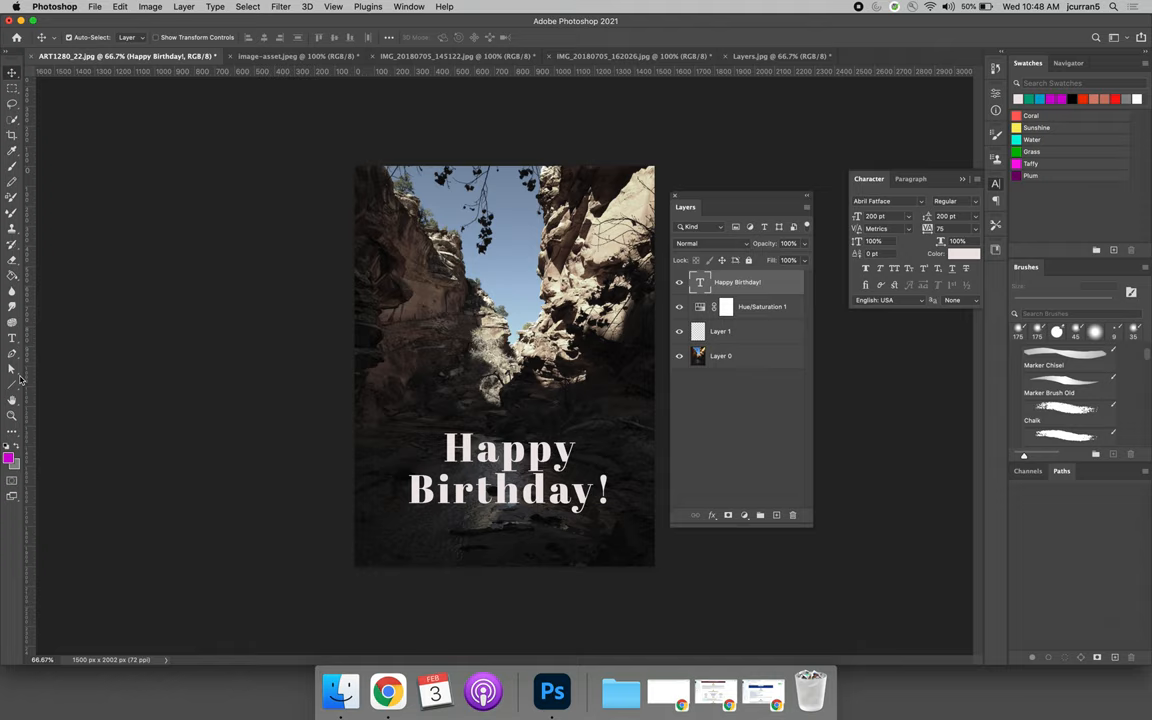
mouse_move(11, 377)
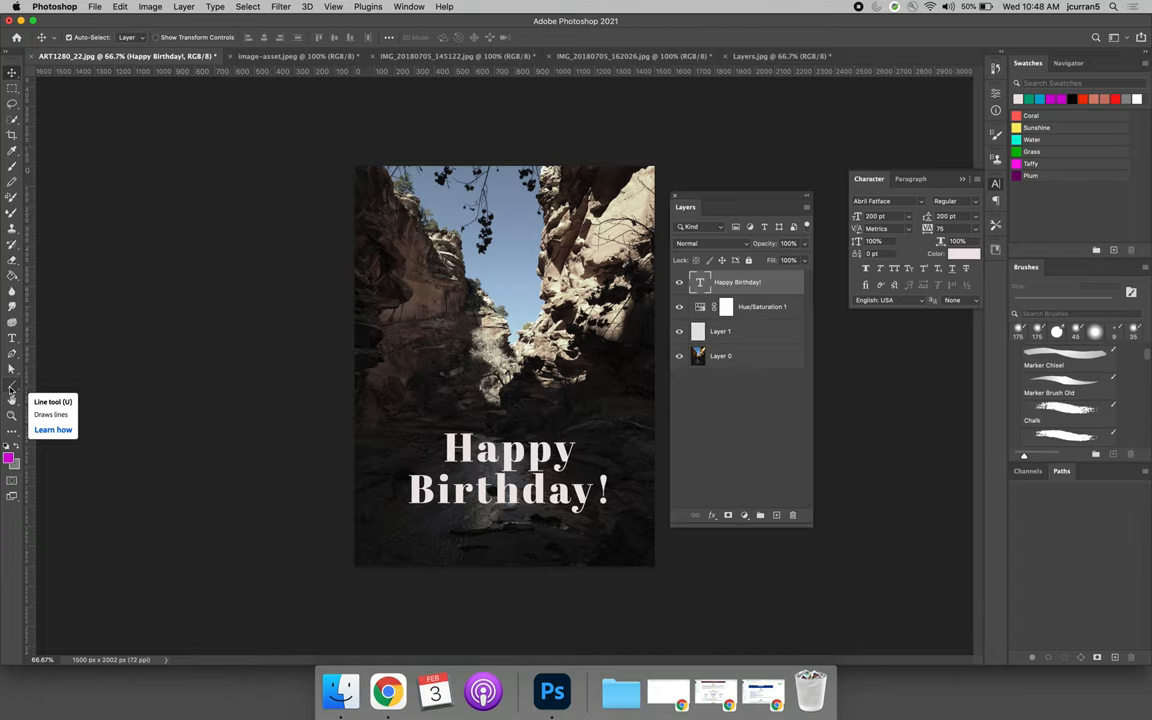
- Select the Custom Shape Tool from the toolbar's shape tool group
left_click(12, 385)
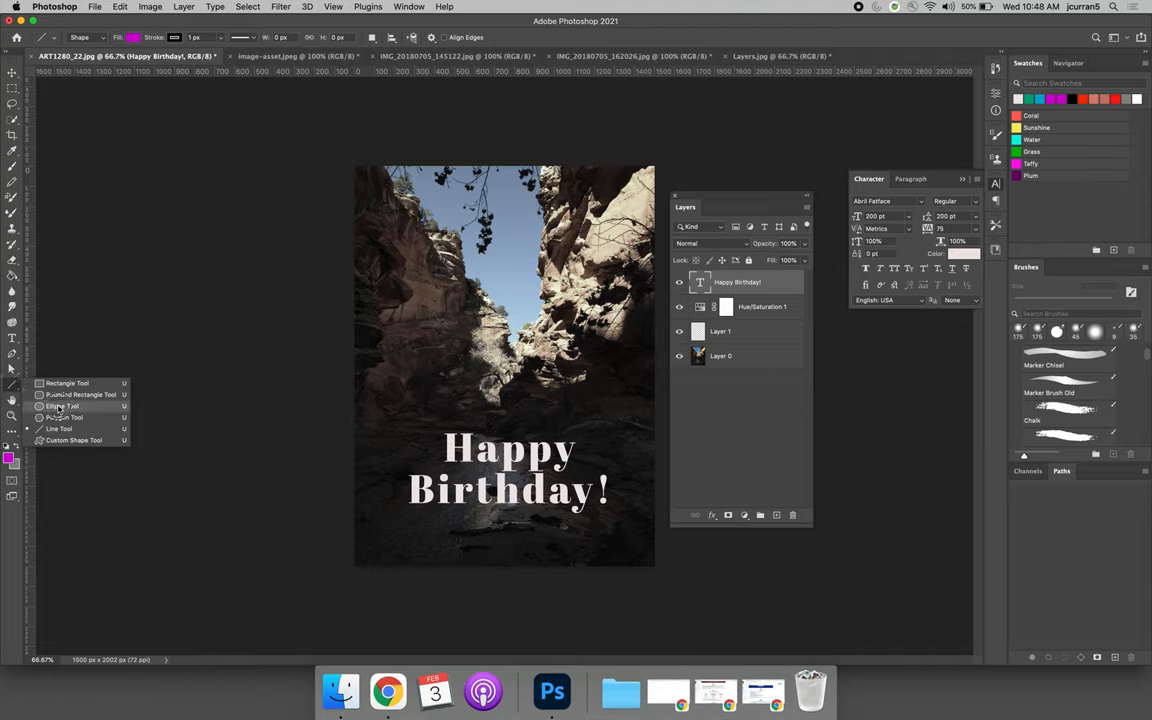
left_click(63, 406)
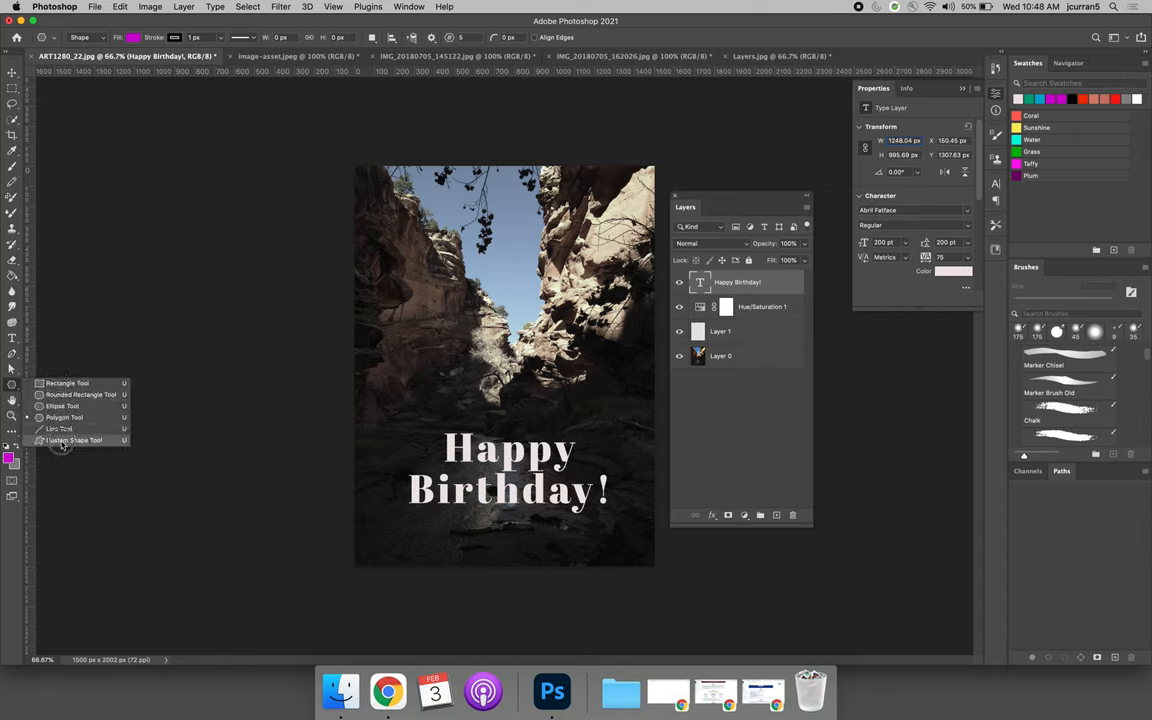
left_click(72, 439)
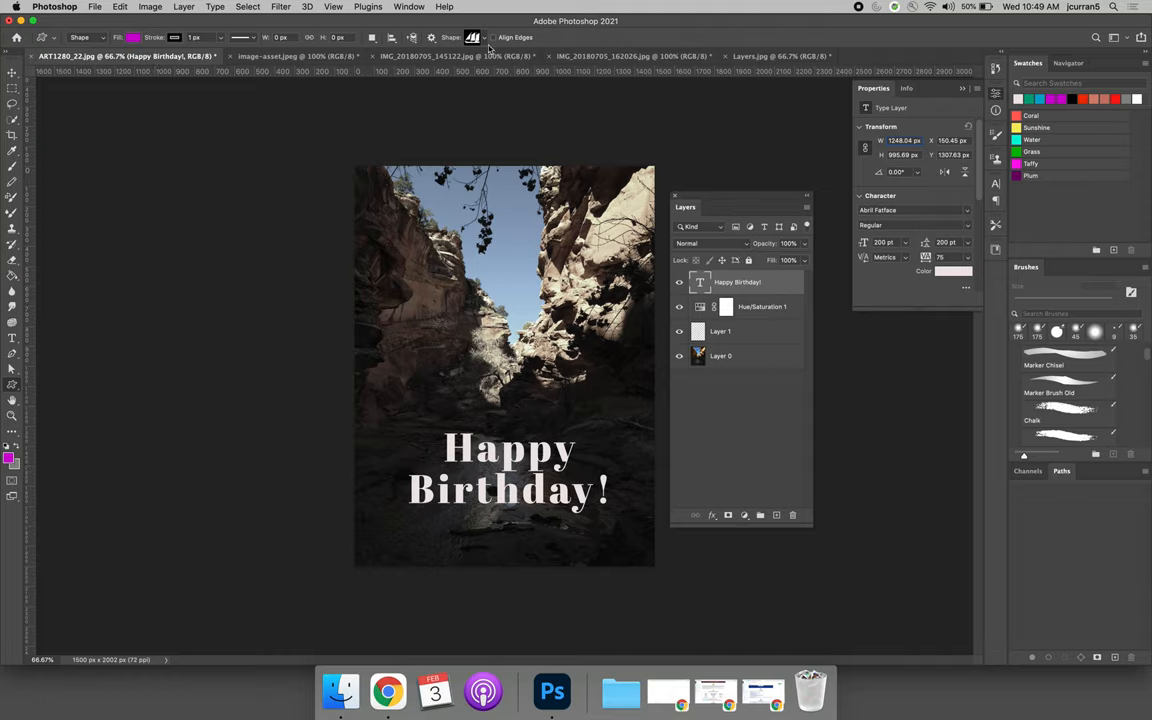
- Draw a large salmon flower shape from the Flowers presets over the upper photo
left_click(481, 37)
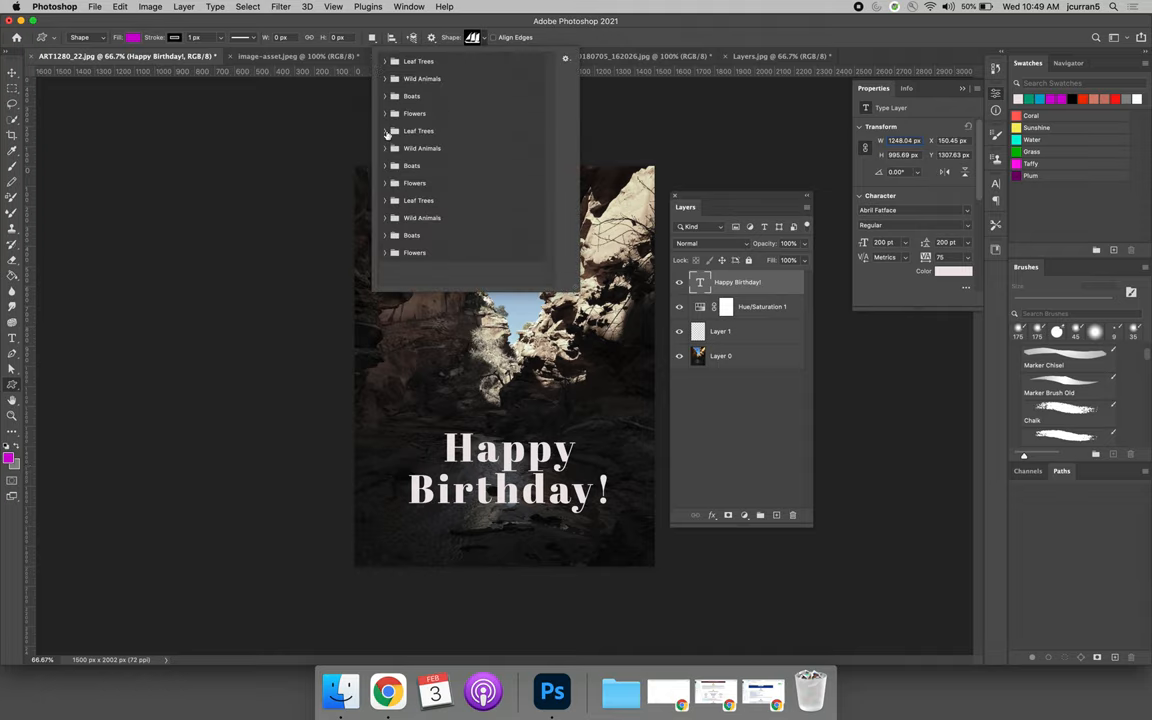
left_click(386, 131)
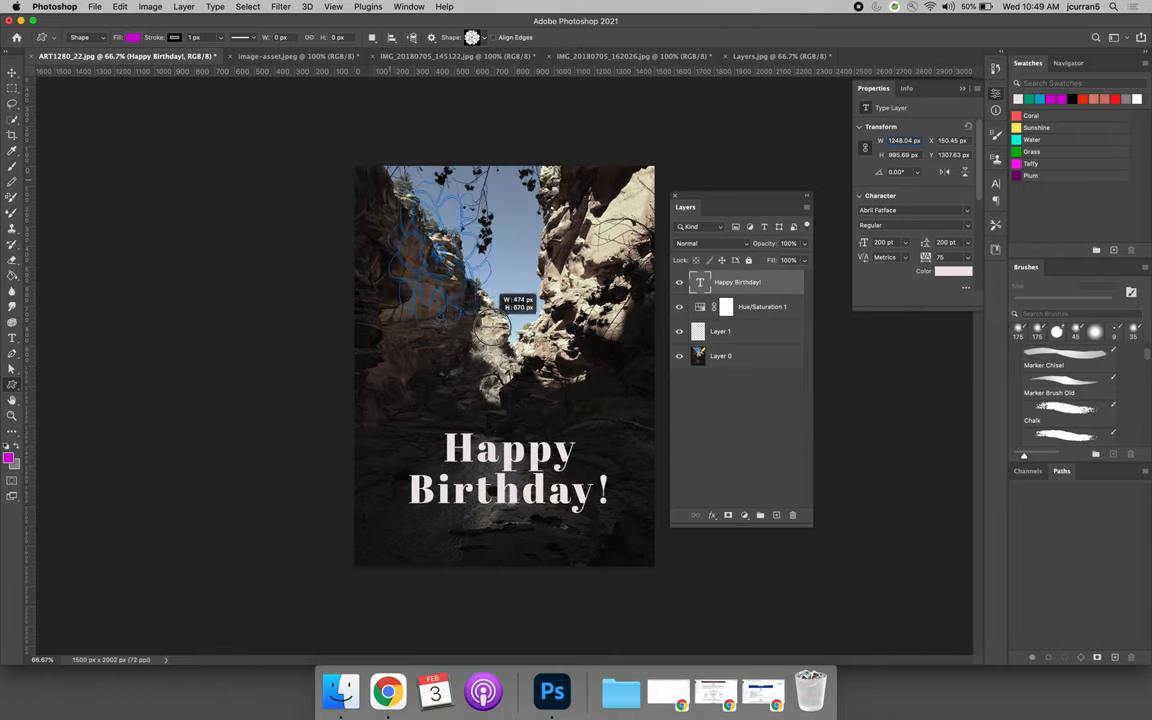
left_click_drag(517, 303, 622, 387)
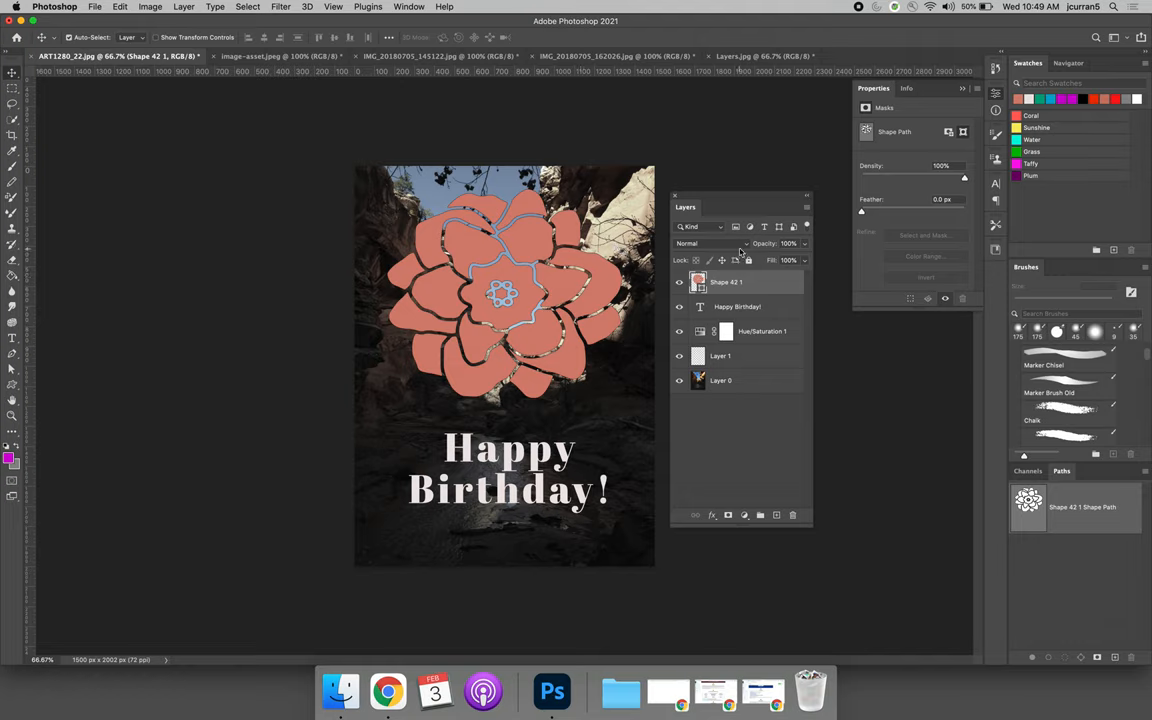
- Blend the Shape 42 1 flower layer in Screen mode
left_click(710, 243)
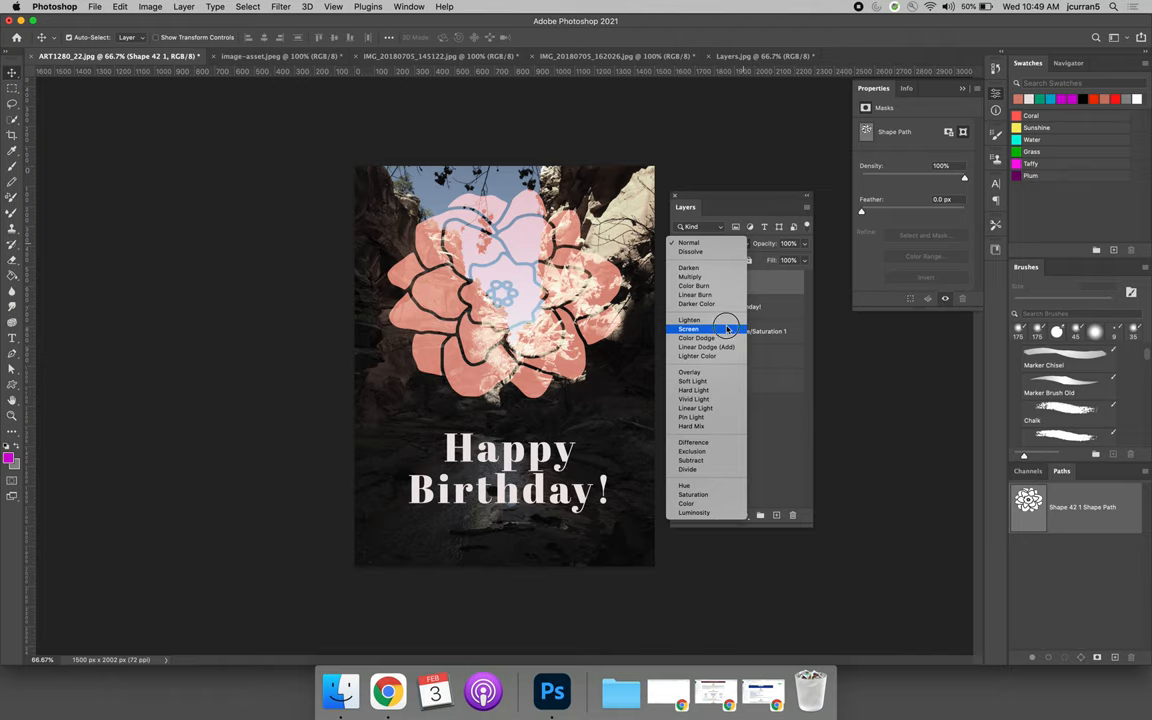
left_click(688, 329)
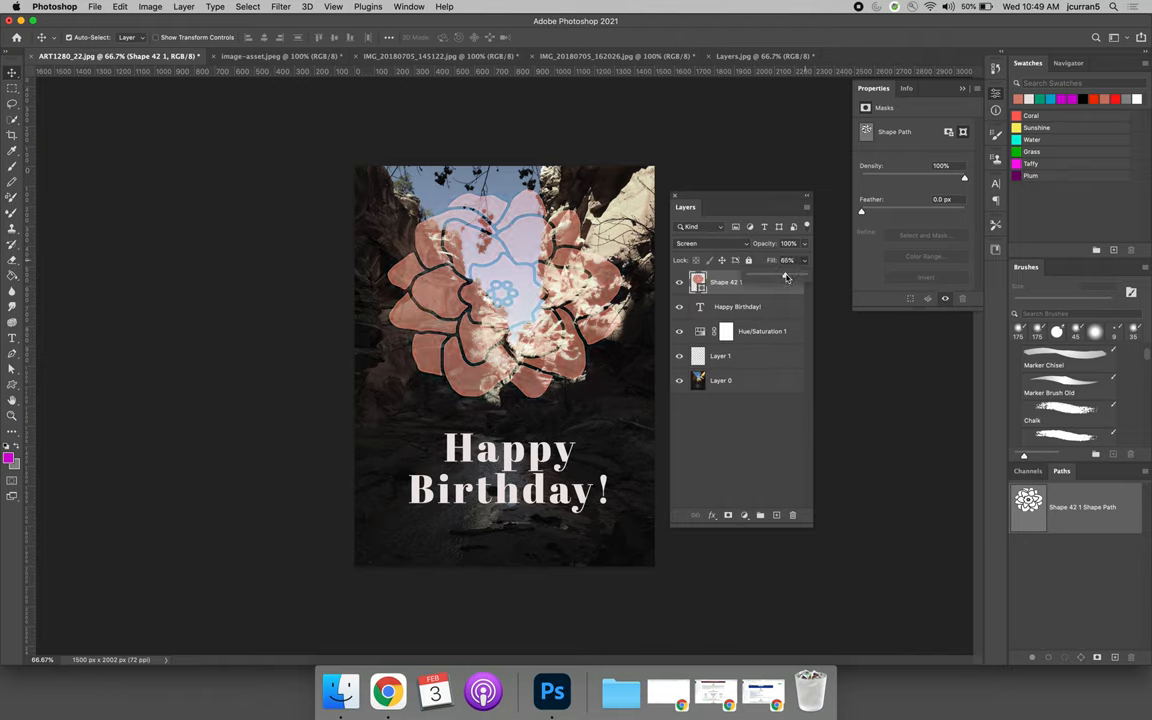